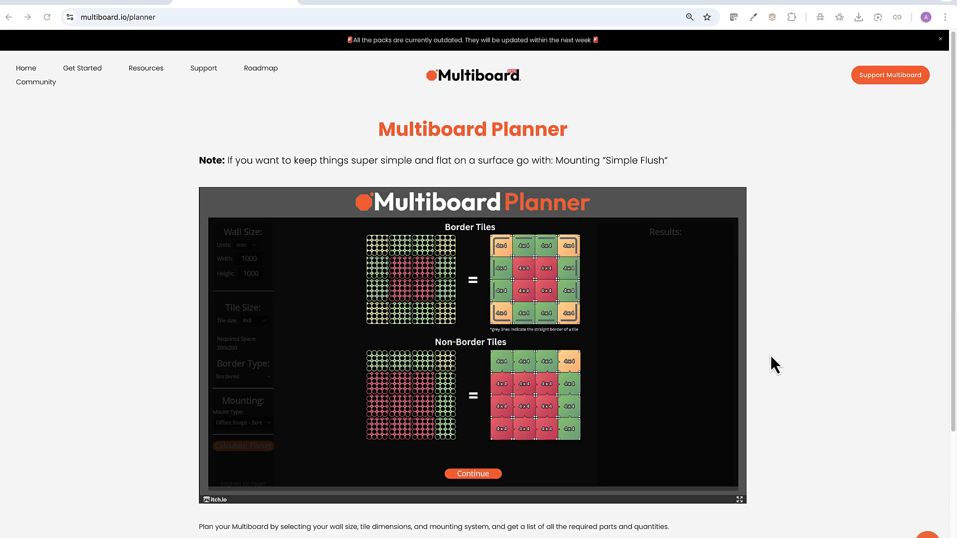
mouse_move(534, 382)
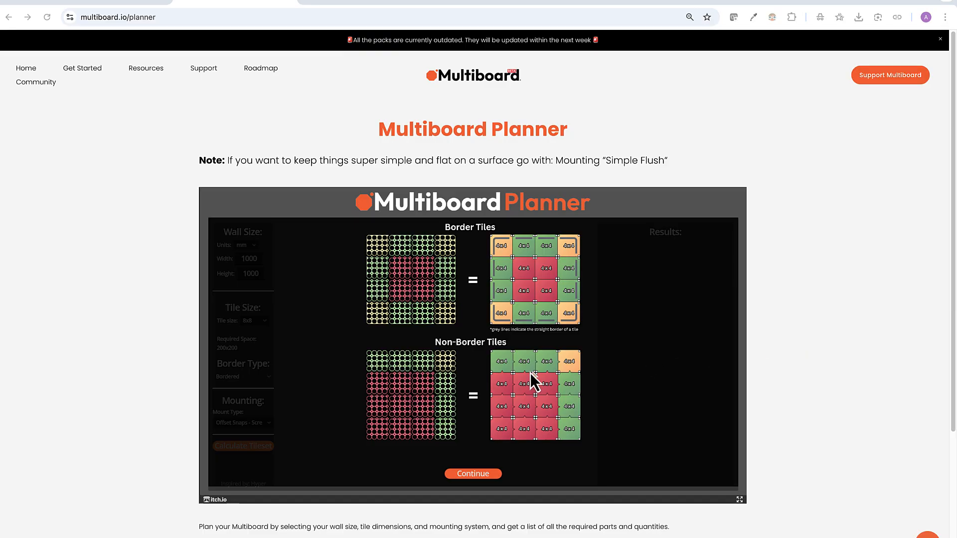
mouse_move(457, 388)
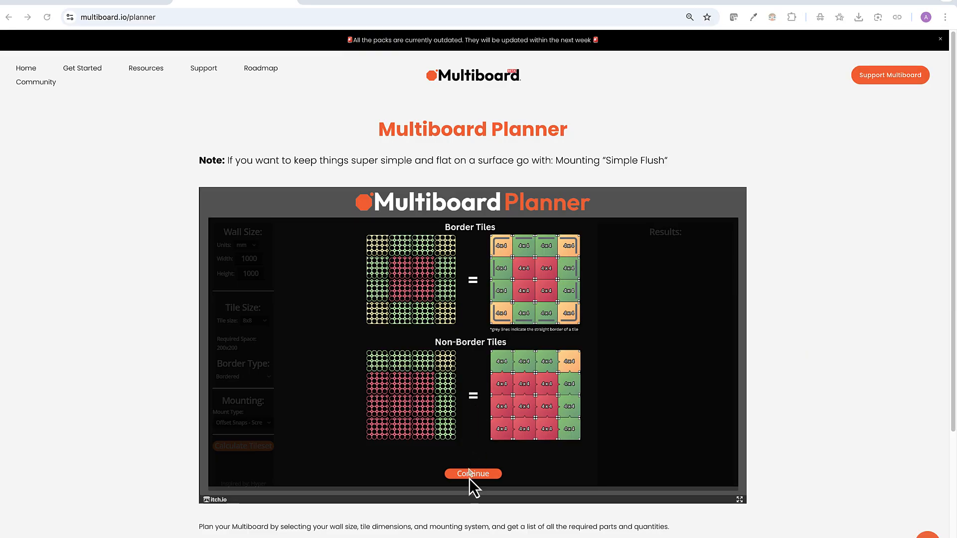
- Dismiss the intro guide and keep millimetres as the wall units with 1000 x 1000 size
click(472, 473)
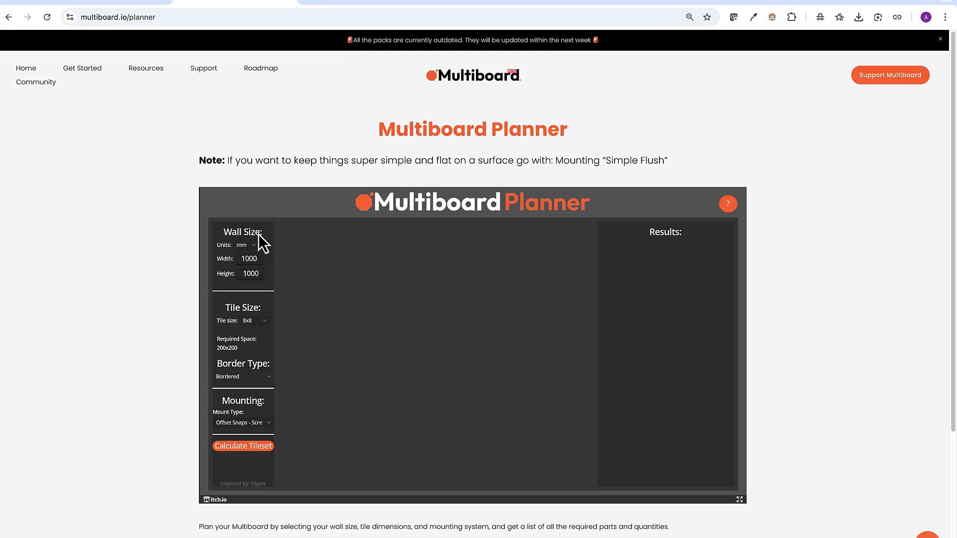
mouse_move(267, 245)
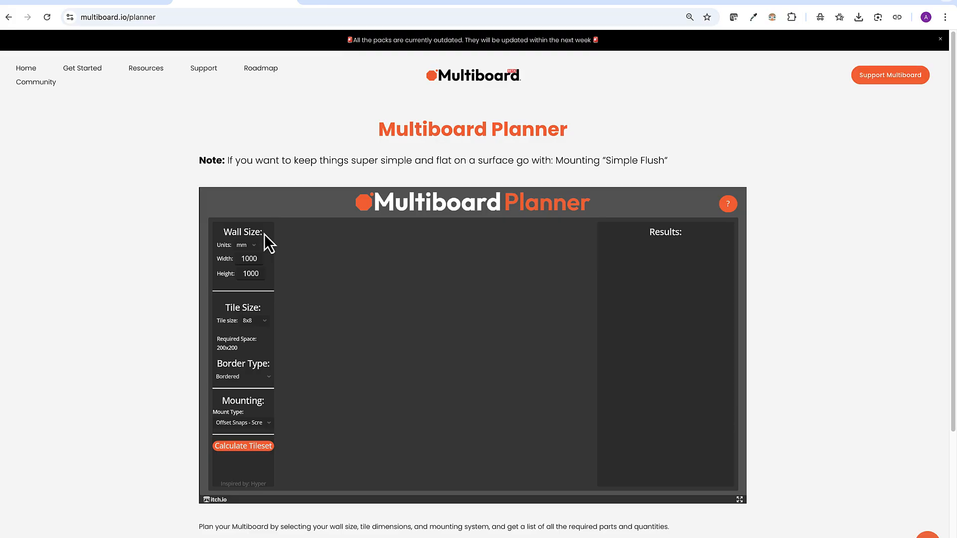
mouse_move(273, 252)
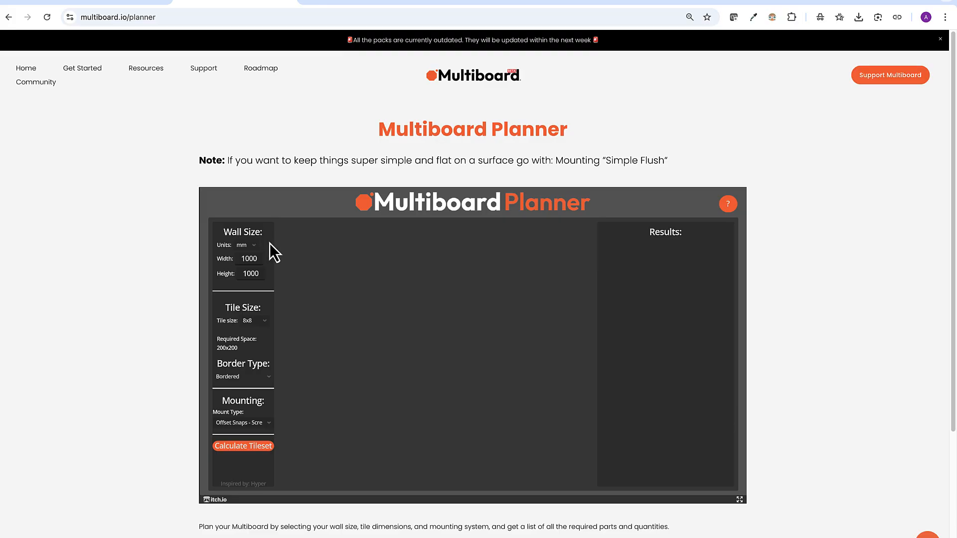
mouse_move(229, 292)
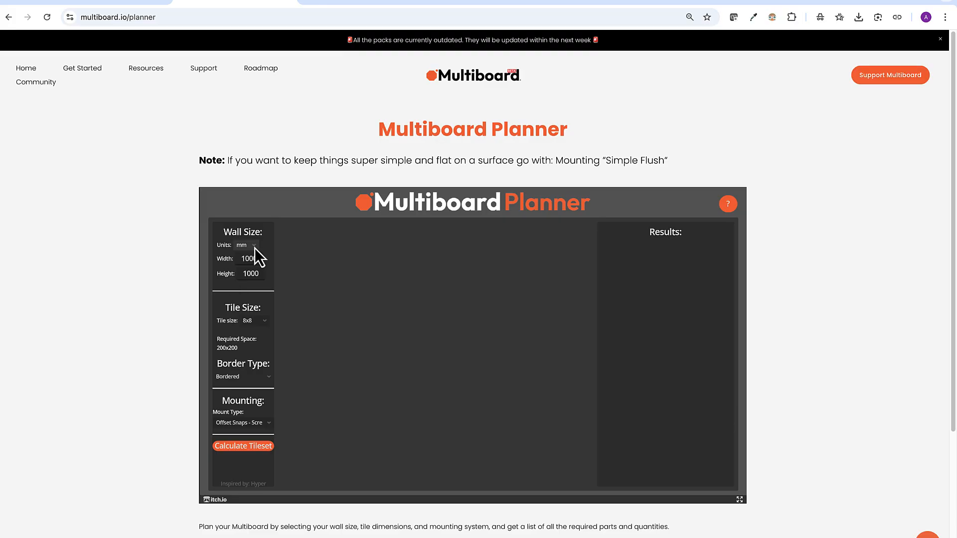
click(244, 245)
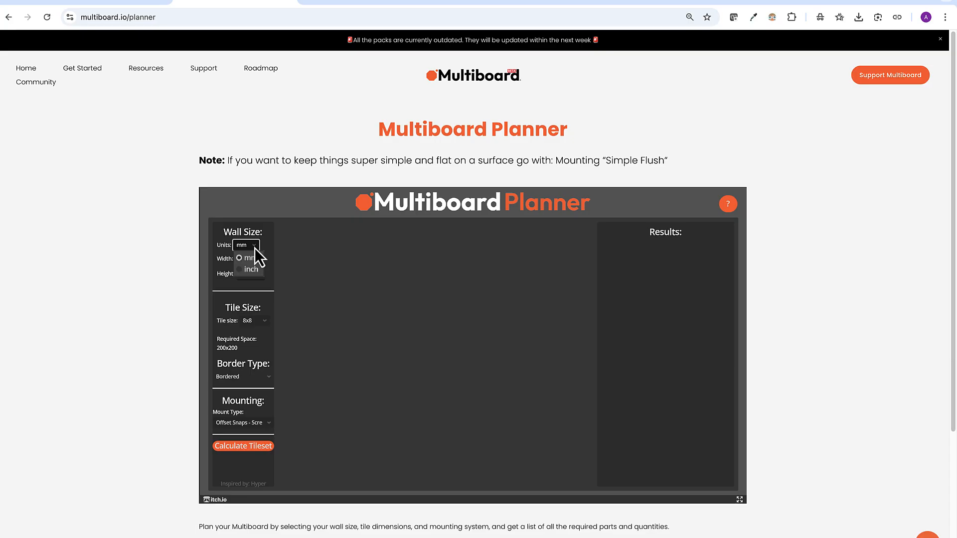
click(244, 257)
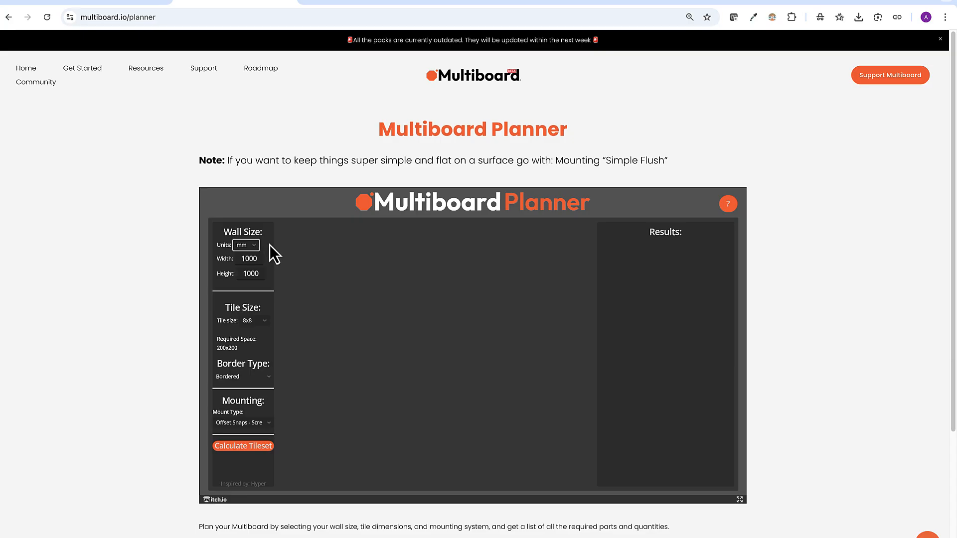
mouse_move(262, 336)
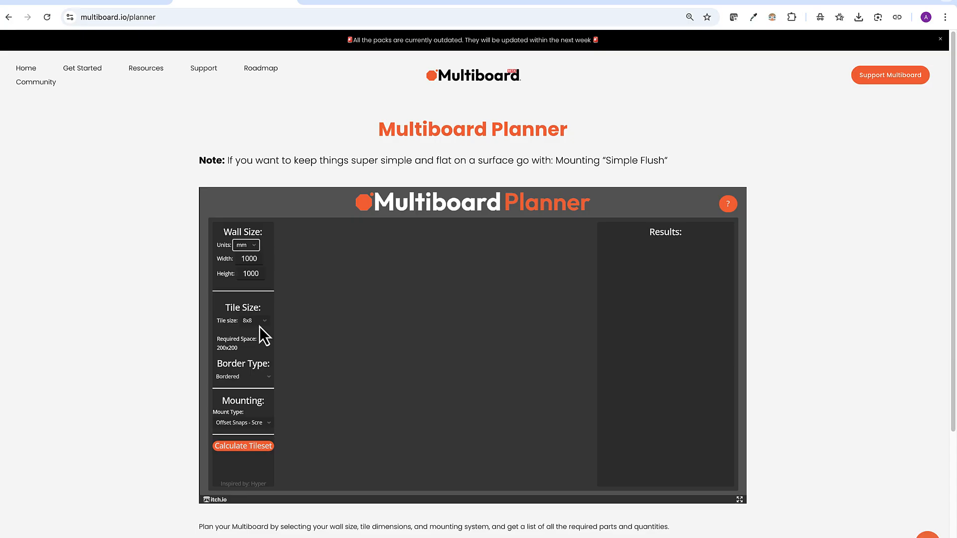
mouse_move(236, 327)
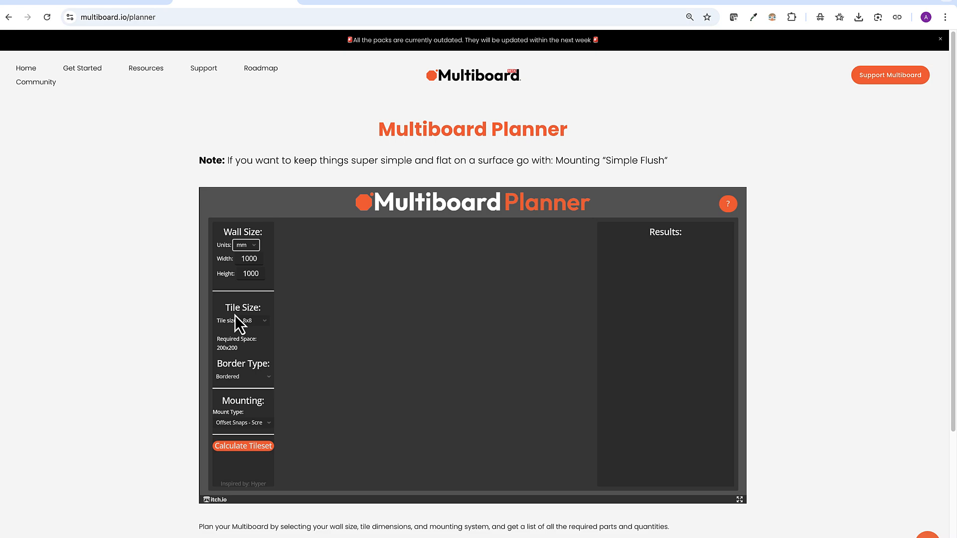
mouse_move(271, 335)
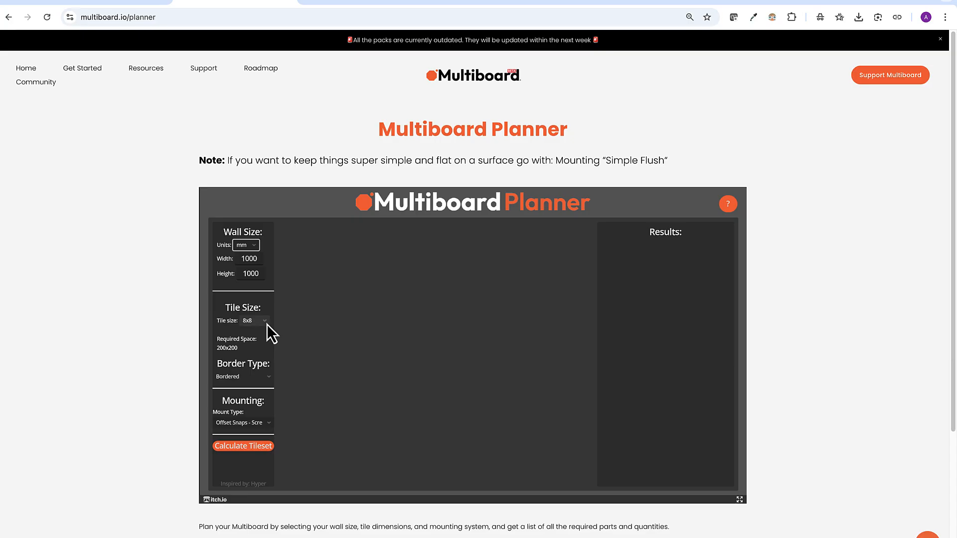
mouse_move(247, 385)
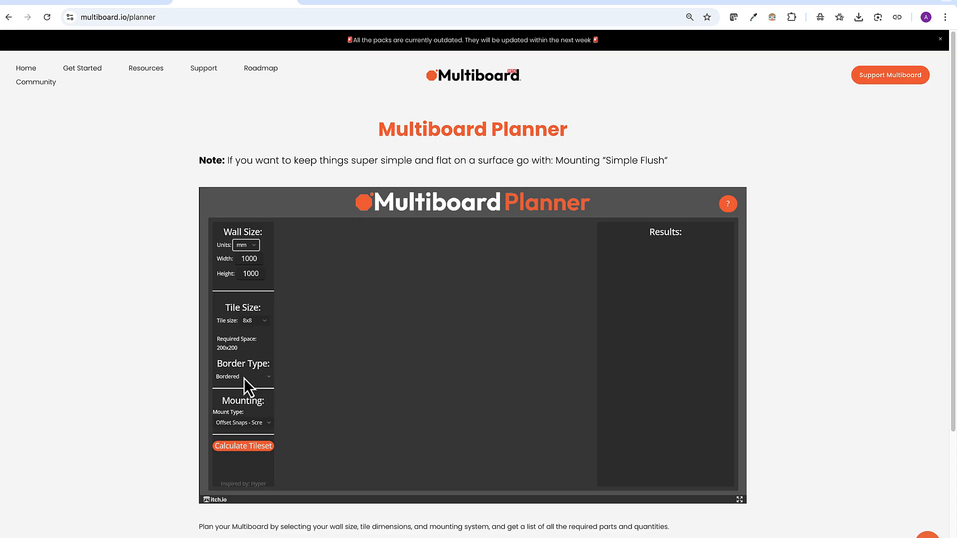
mouse_move(221, 391)
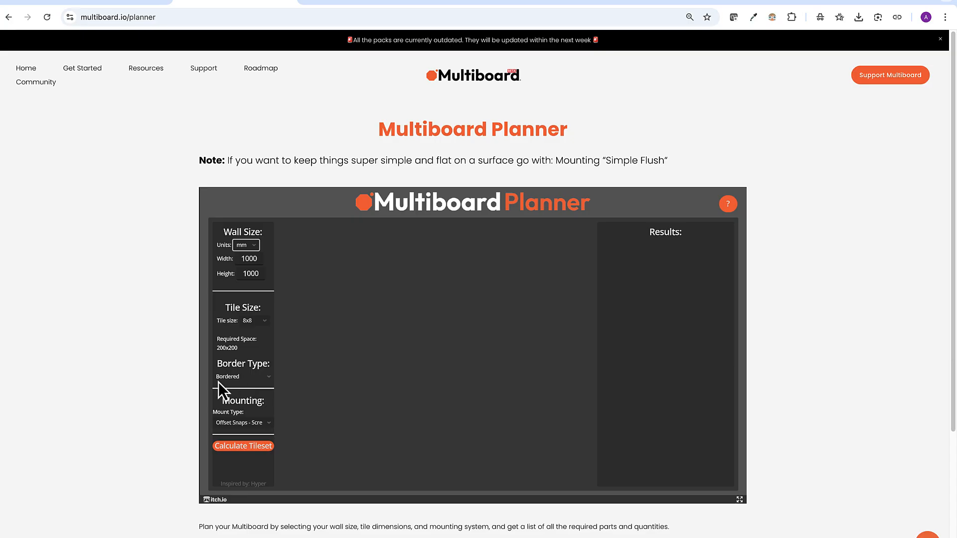
mouse_move(243, 393)
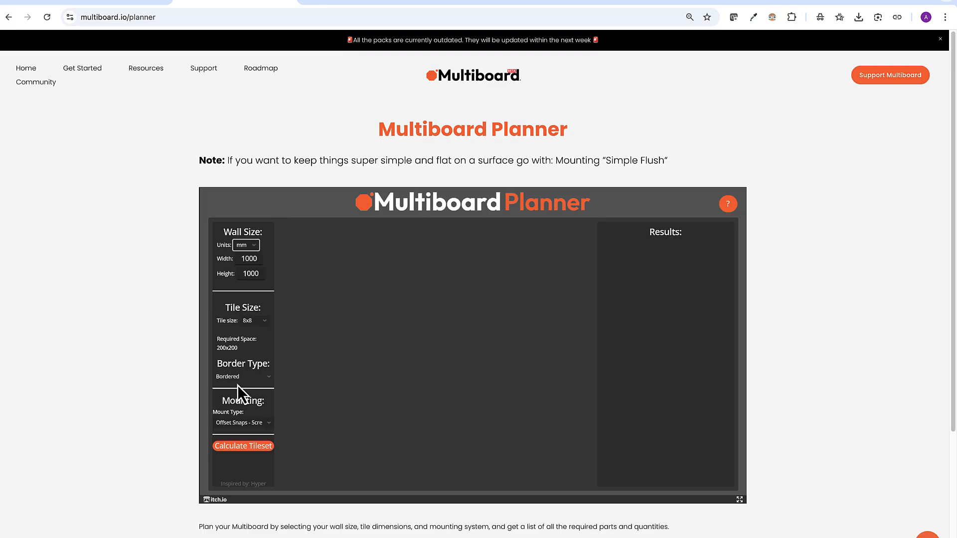
click(243, 376)
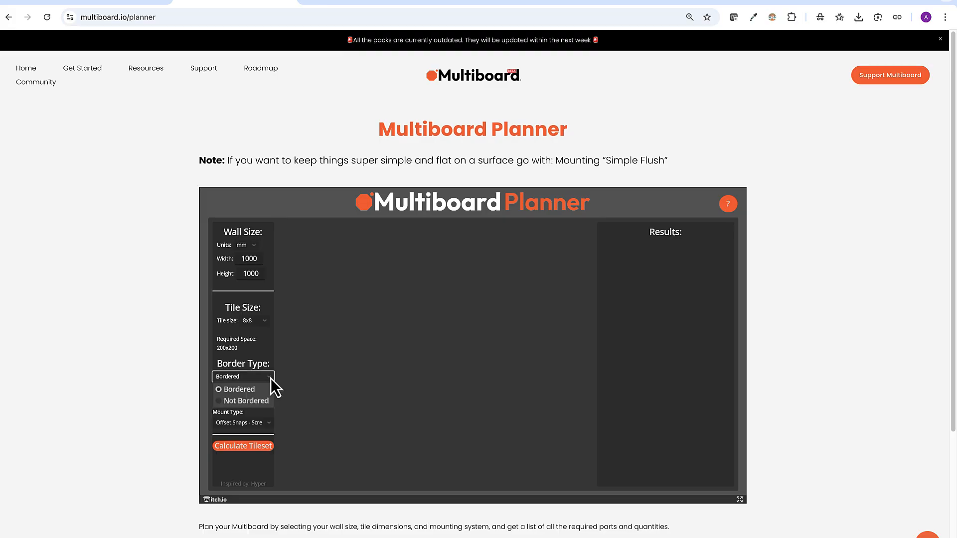
click(246, 401)
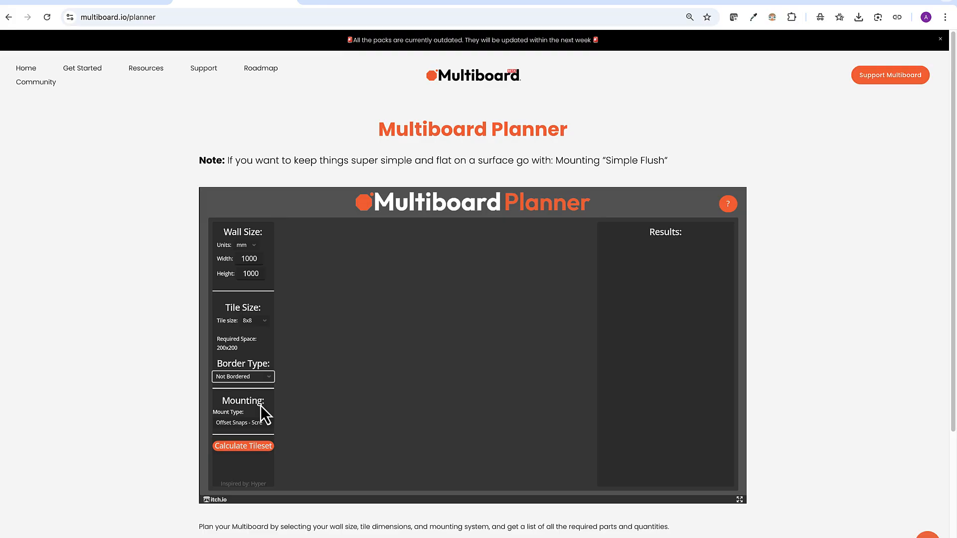
click(242, 377)
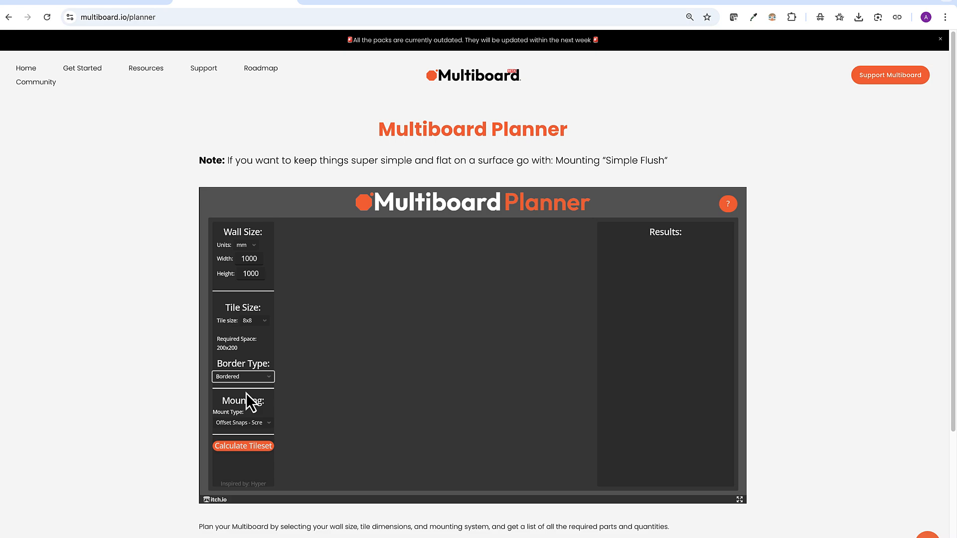
mouse_move(265, 404)
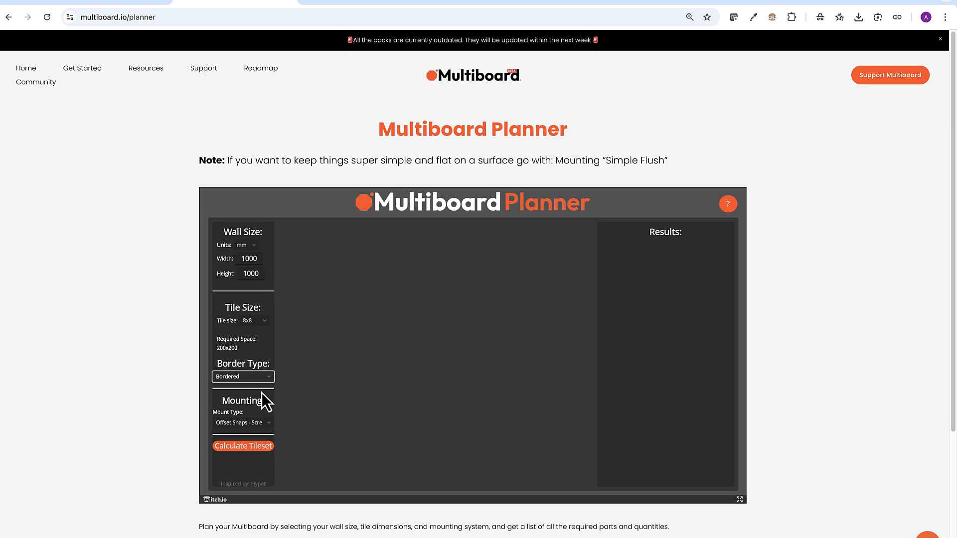
mouse_move(264, 419)
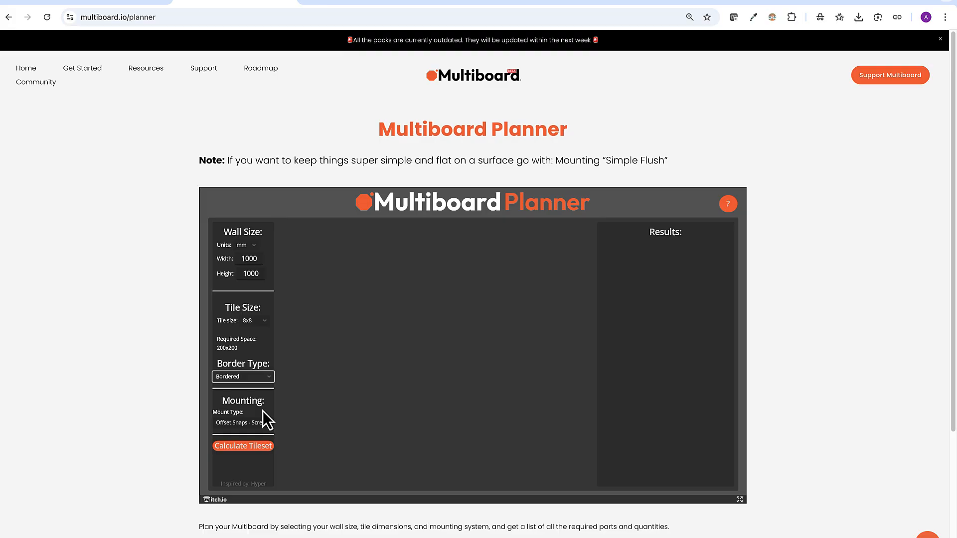
mouse_move(238, 186)
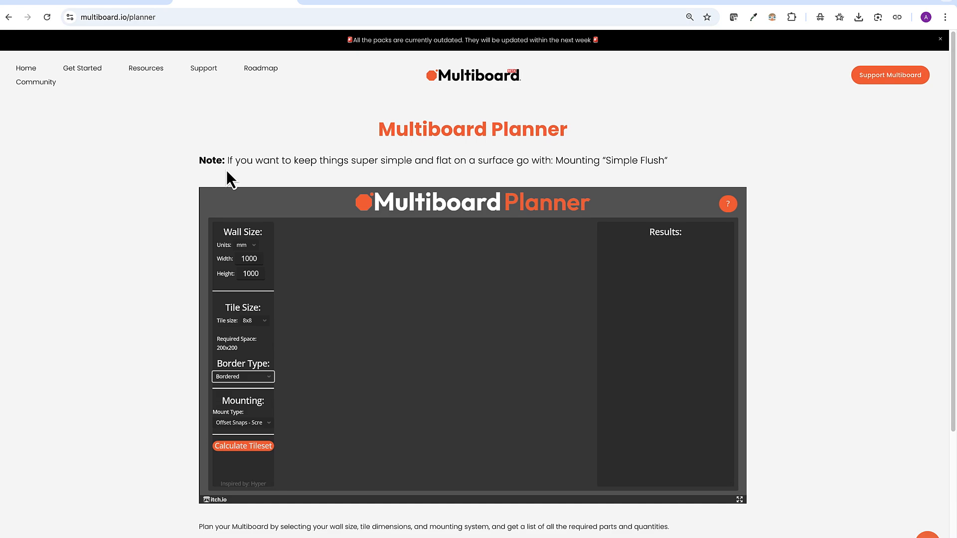
mouse_move(408, 186)
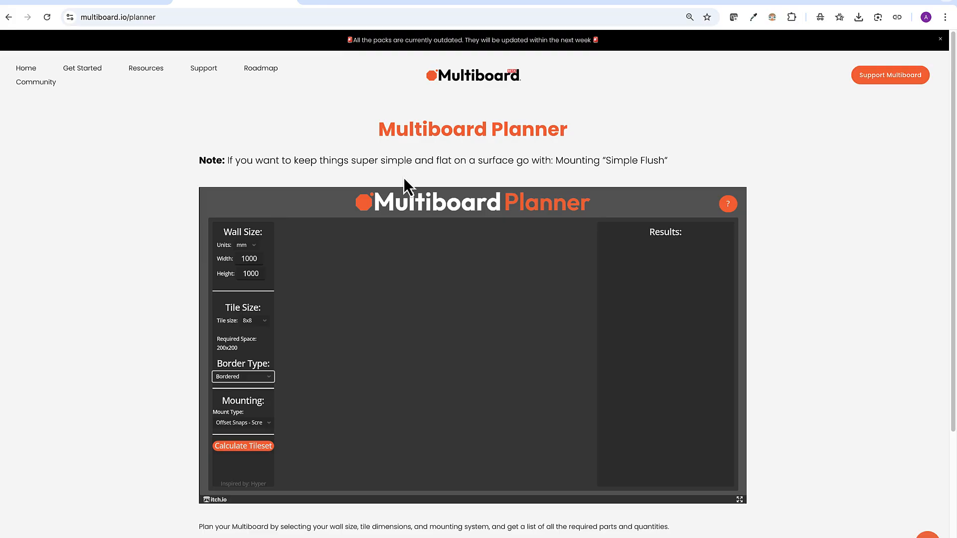
mouse_move(624, 179)
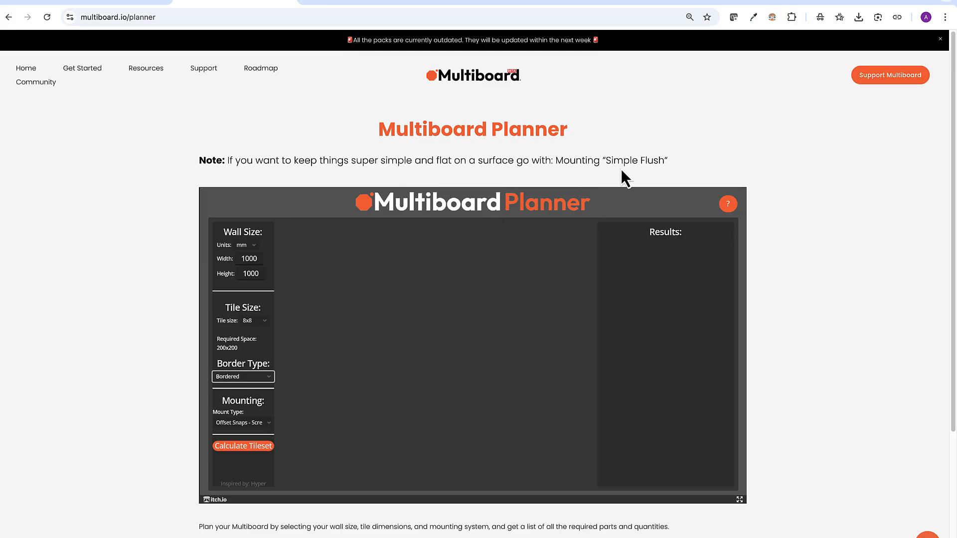
mouse_move(662, 183)
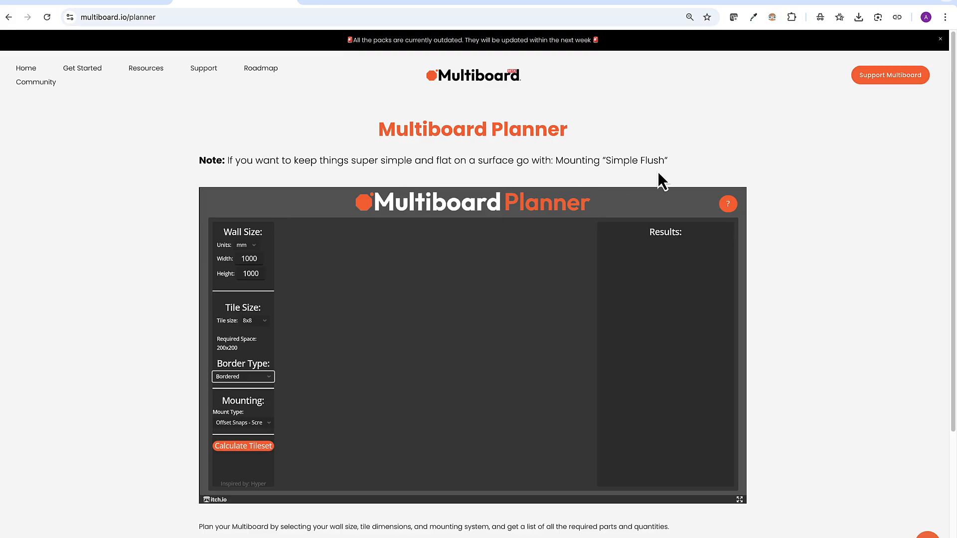
mouse_move(241, 422)
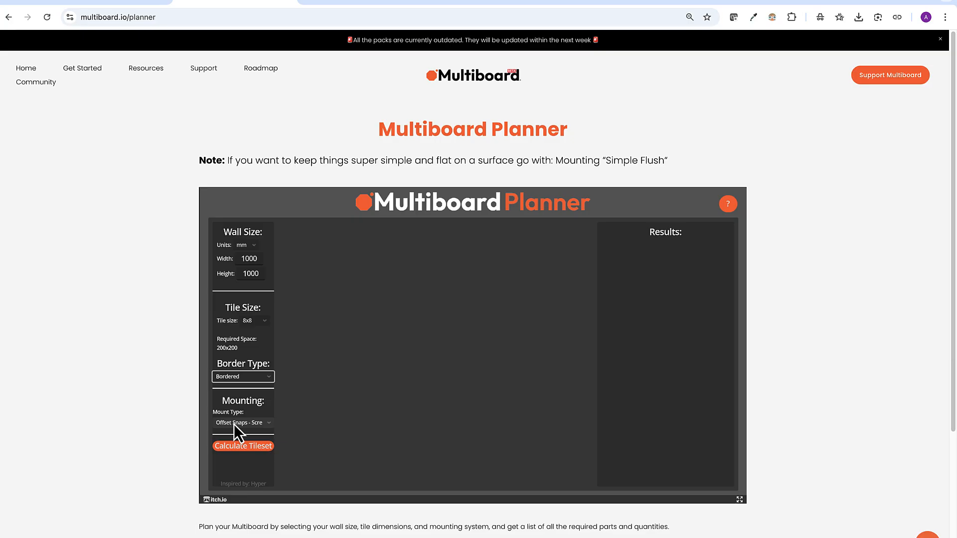
- Try Simple Flush as the mount type, then reopen the mounting choices
click(242, 423)
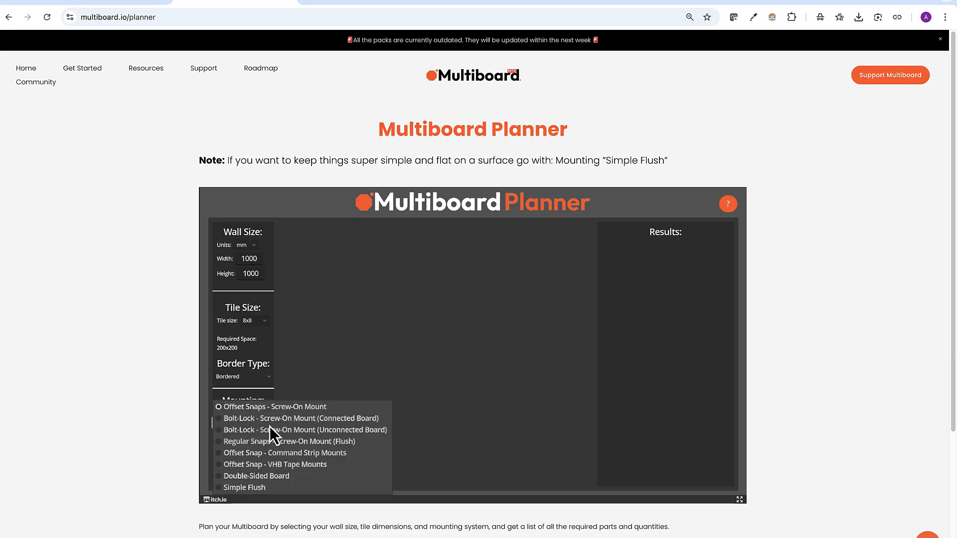
click(244, 487)
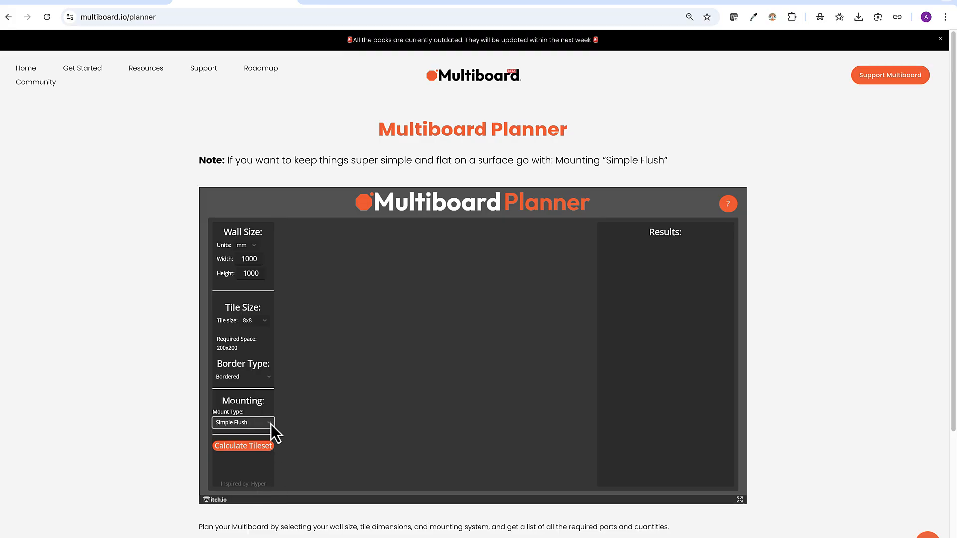
click(242, 422)
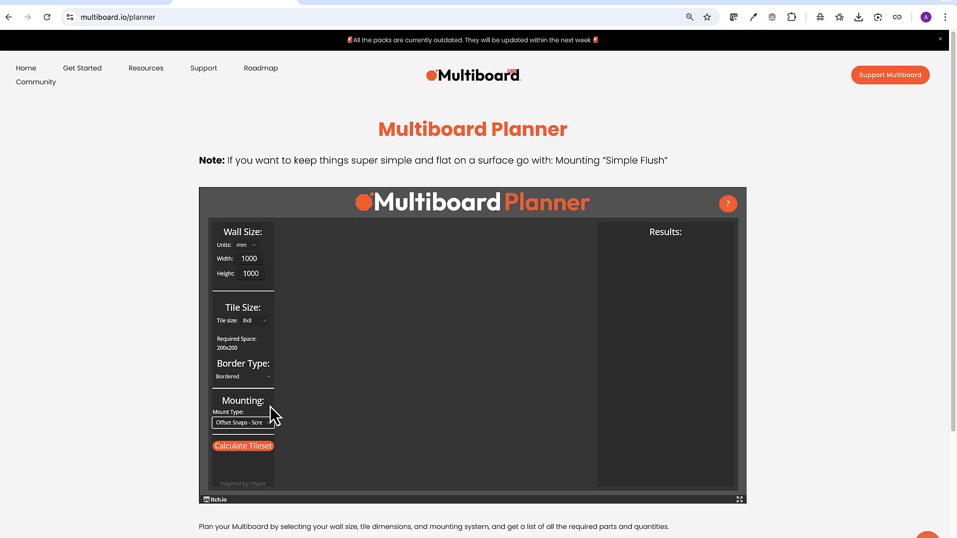
mouse_move(446, 437)
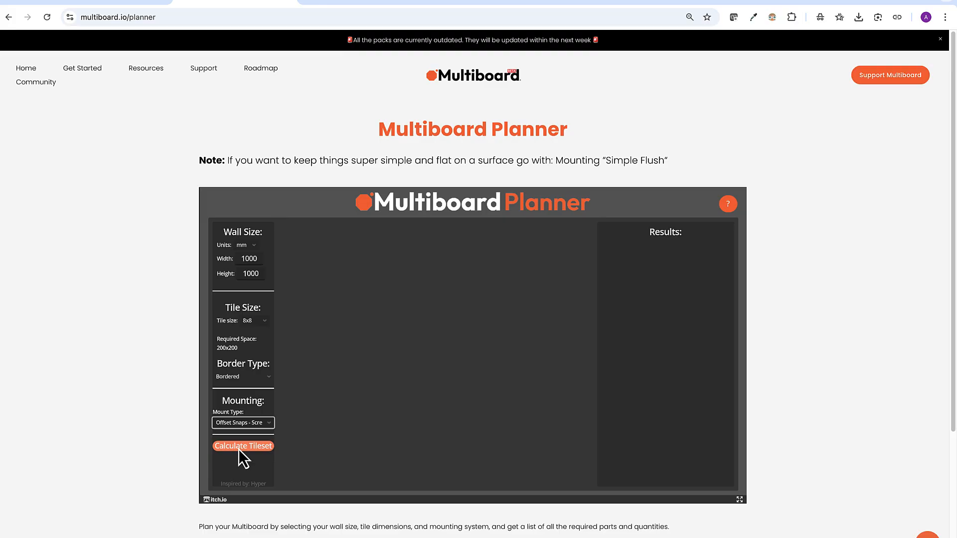
- Calculate the 5x5 tileset of 8x8 corner, edge and core tiles and review the quantities
click(243, 445)
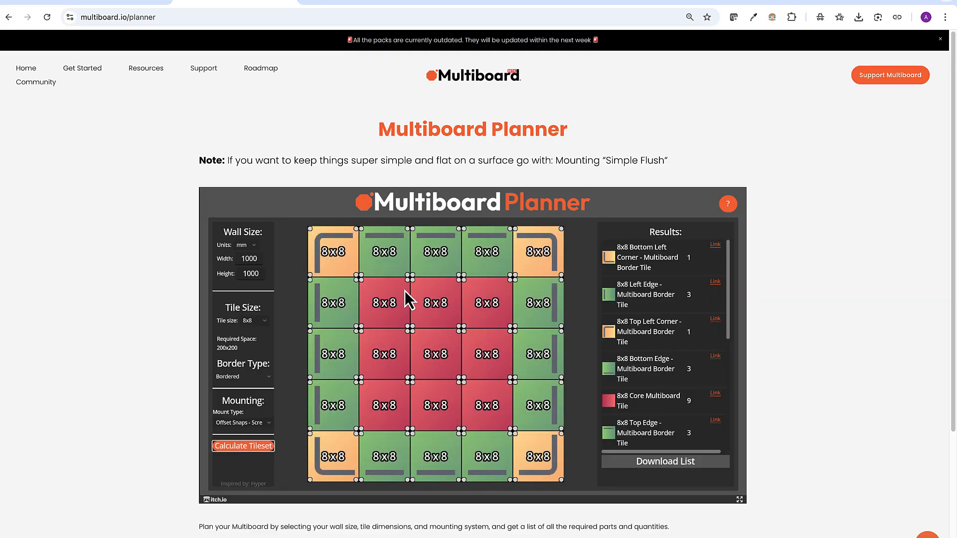
mouse_move(451, 420)
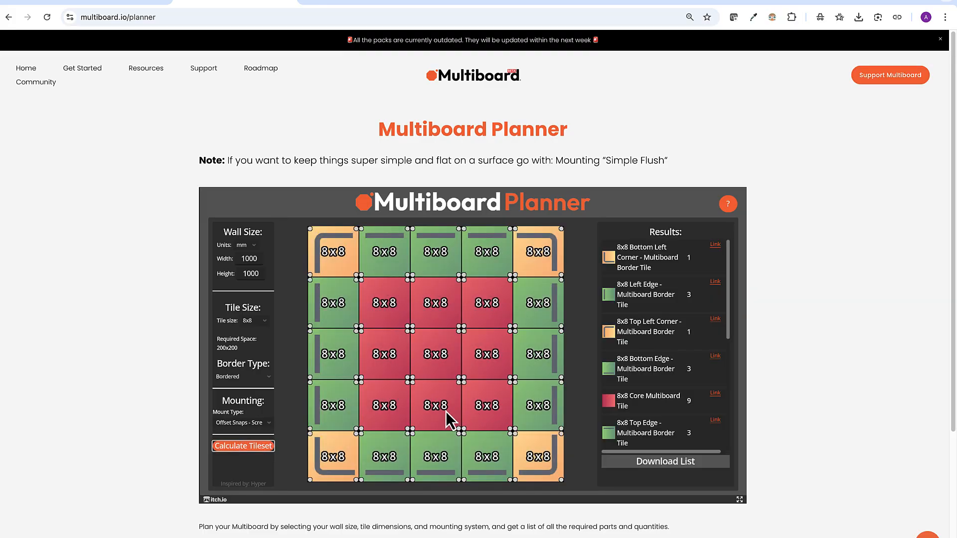
mouse_move(376, 323)
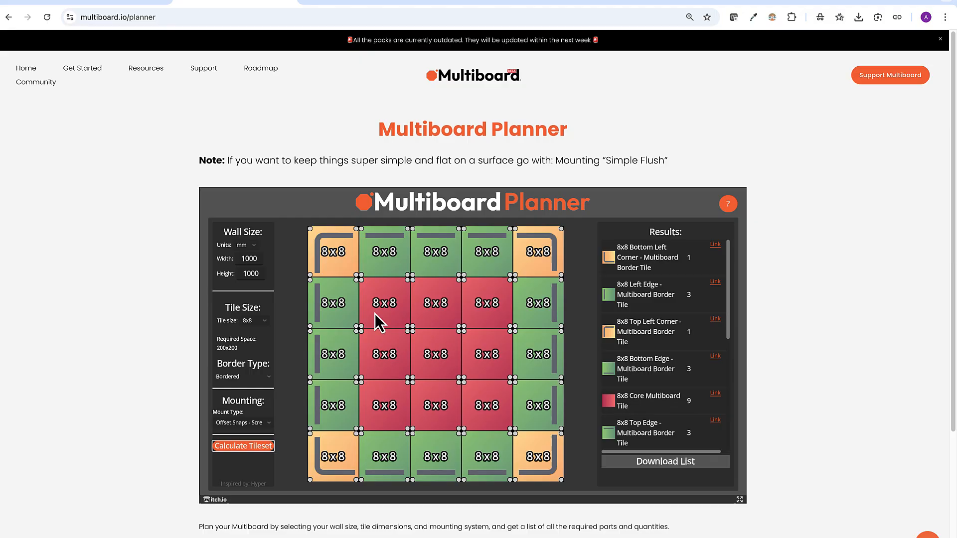
mouse_move(486, 256)
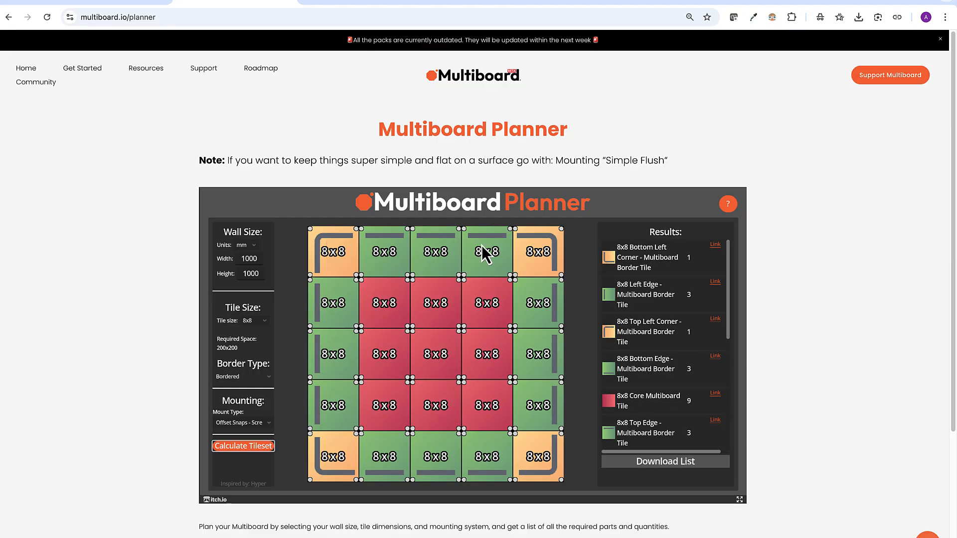
mouse_move(536, 482)
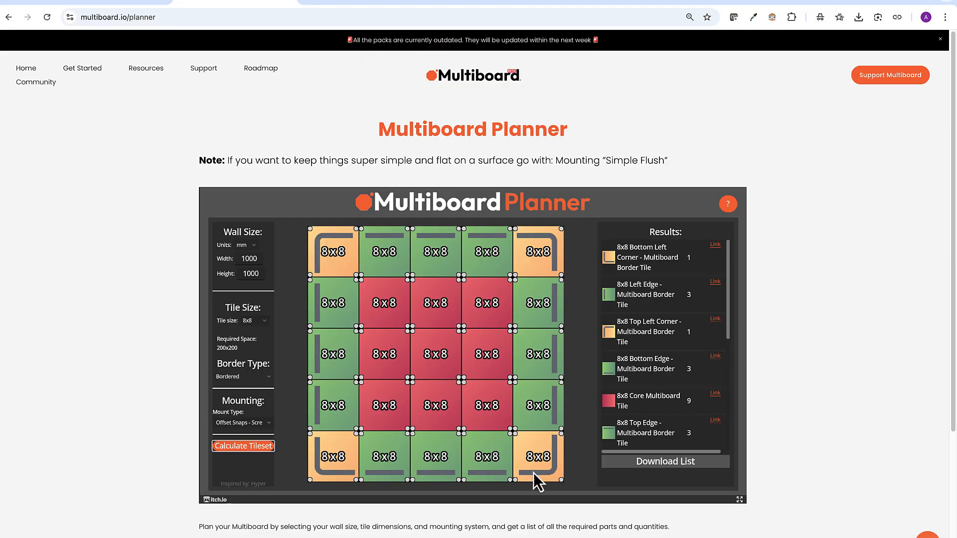
mouse_move(678, 275)
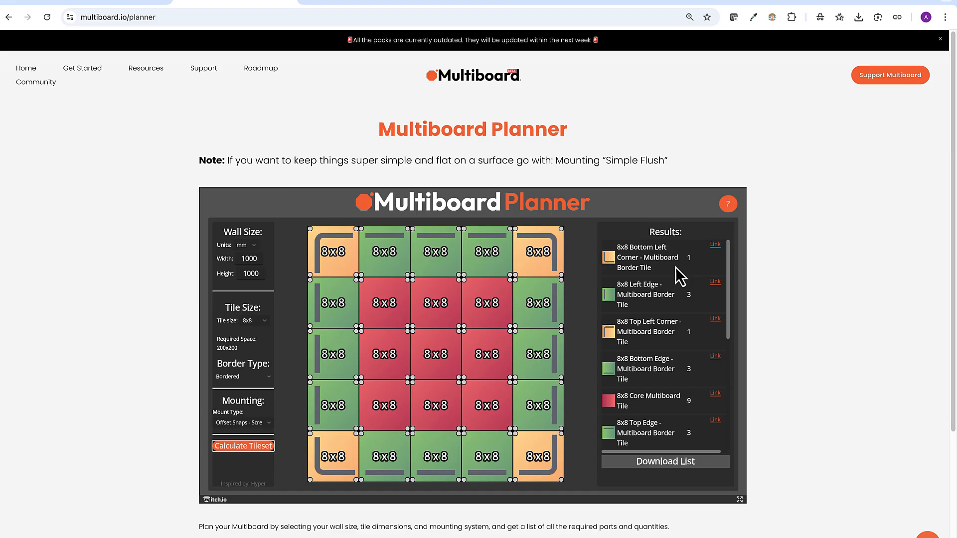
mouse_move(682, 275)
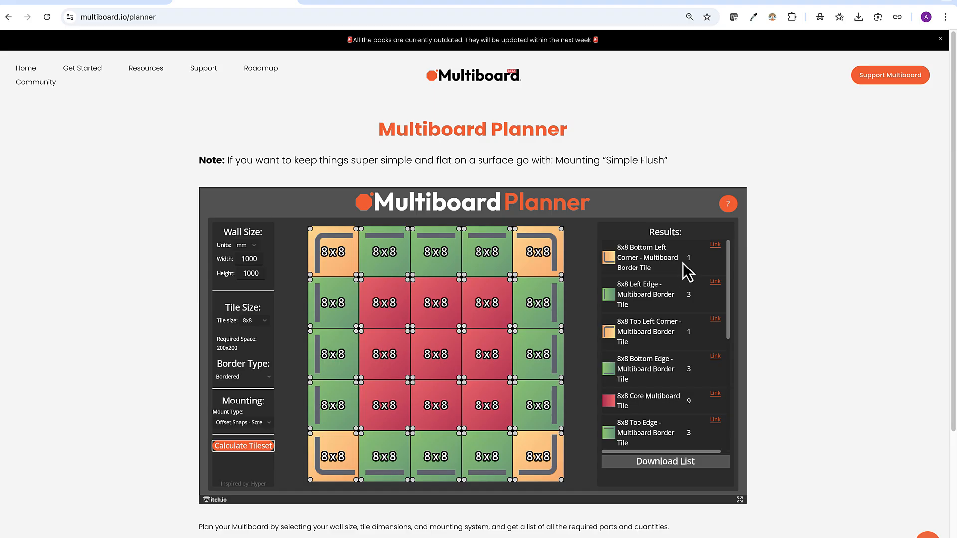
mouse_move(719, 254)
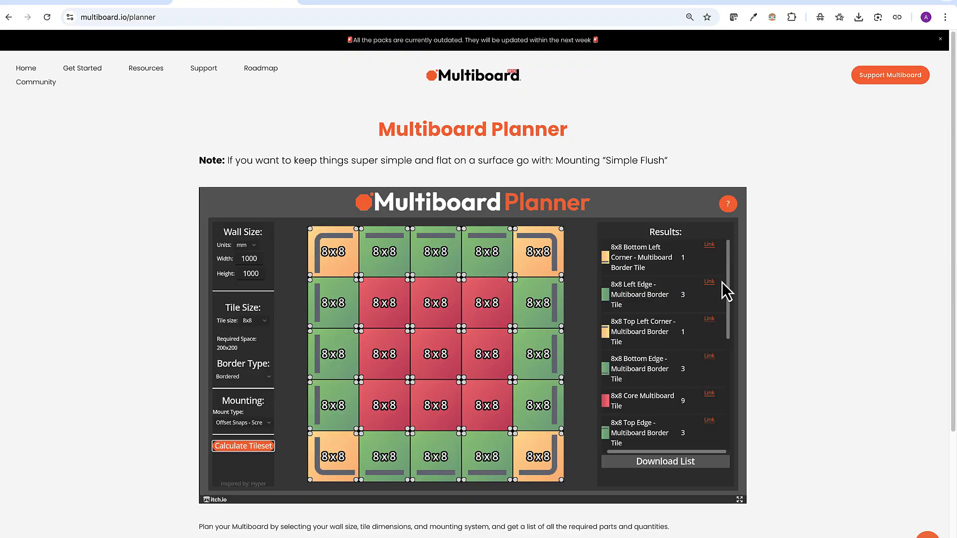
mouse_move(701, 382)
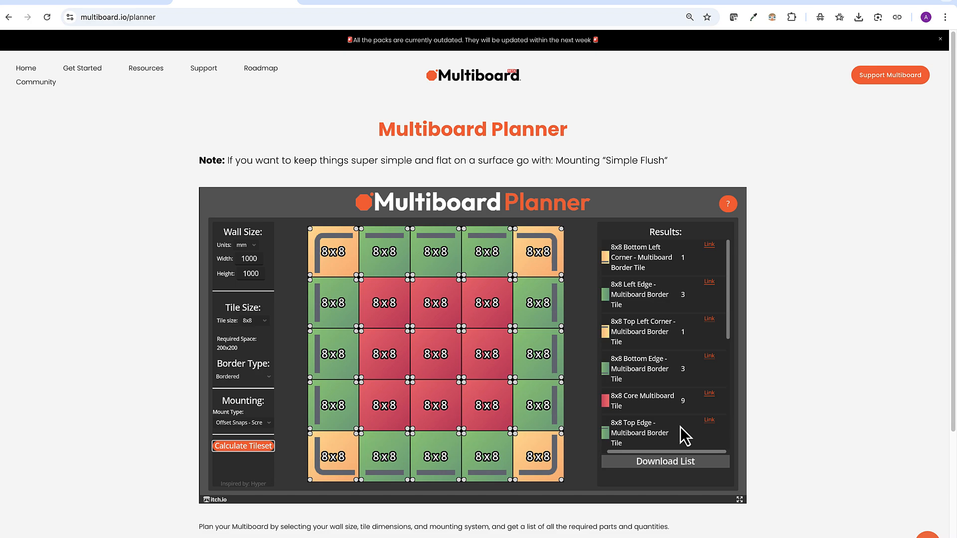
mouse_move(668, 388)
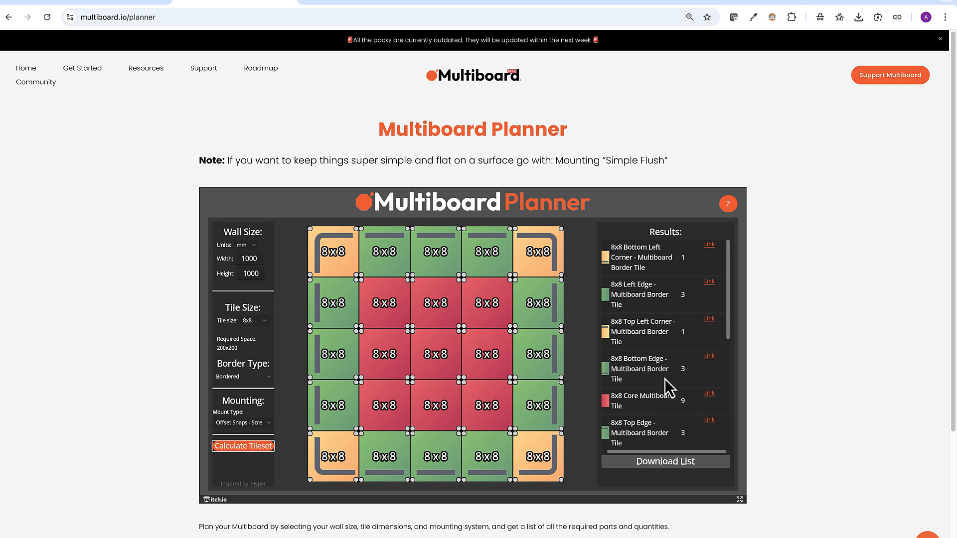
scroll(down, 3)
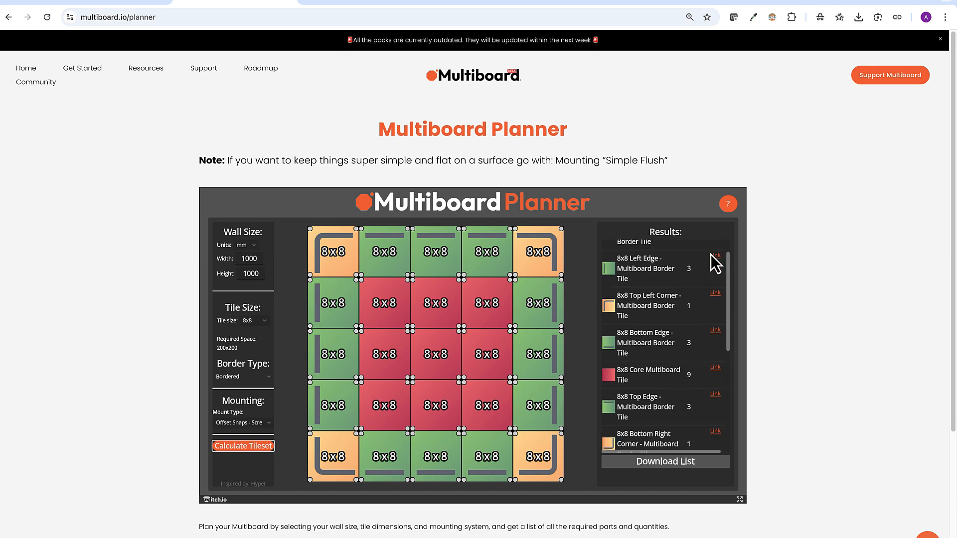
scroll(down, 3)
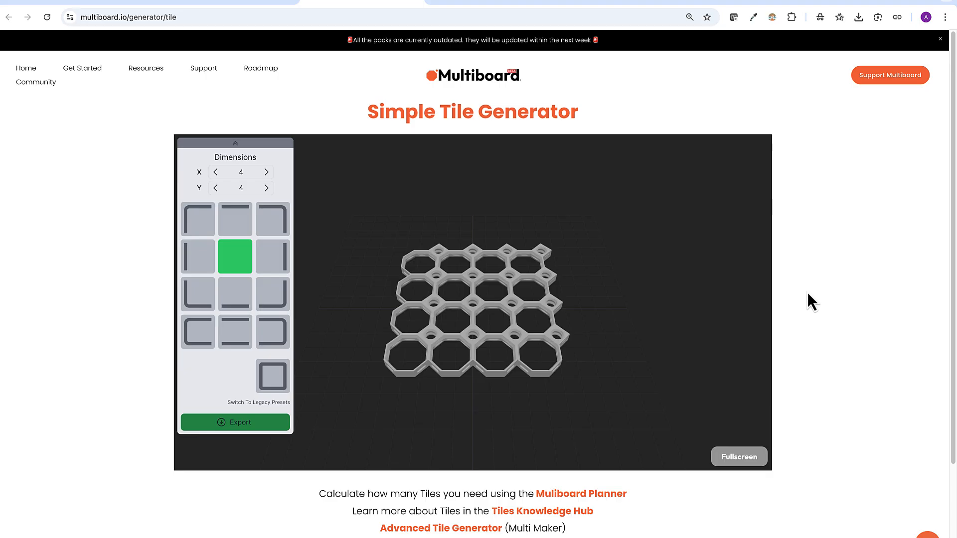
mouse_move(241, 276)
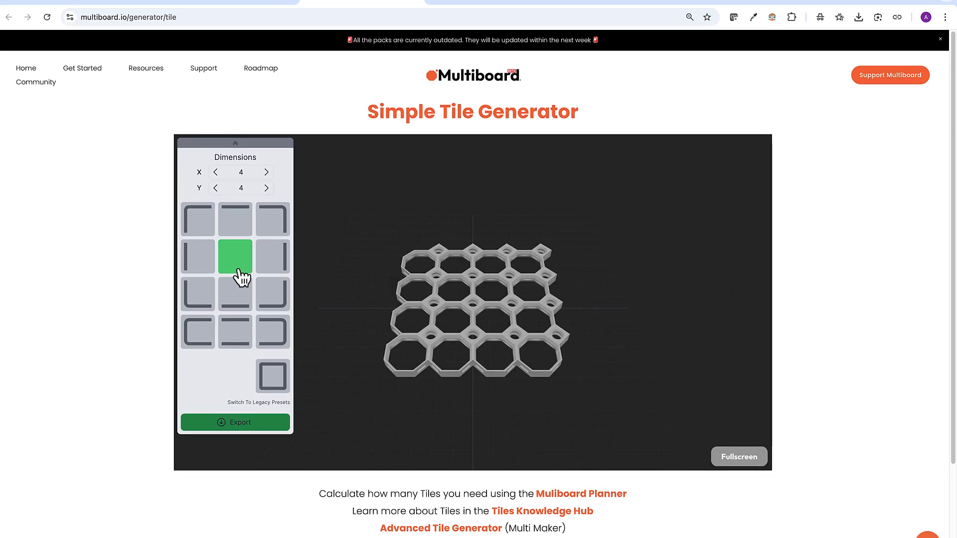
mouse_move(197, 218)
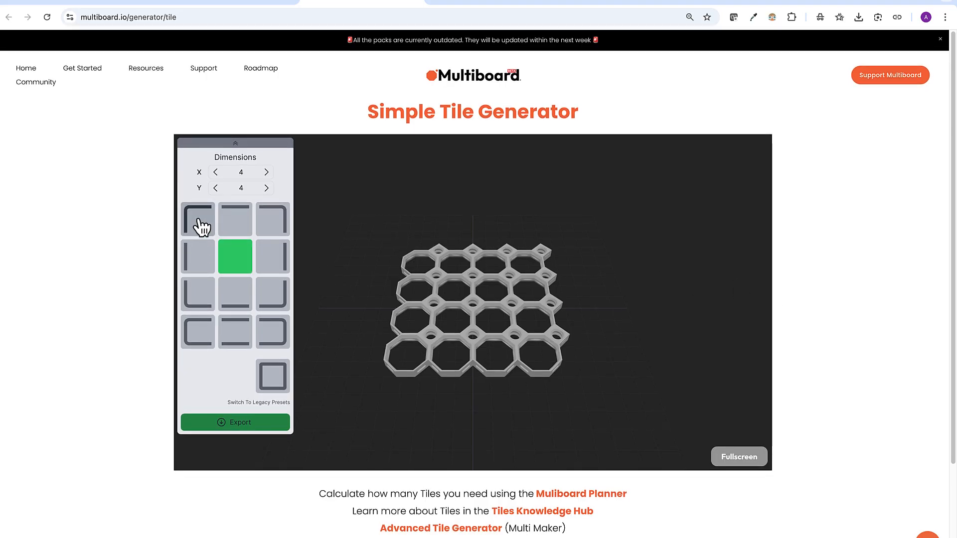
- Choose the top-left corner preset and grow the tile to 8 by 8, checking against the planner
click(197, 219)
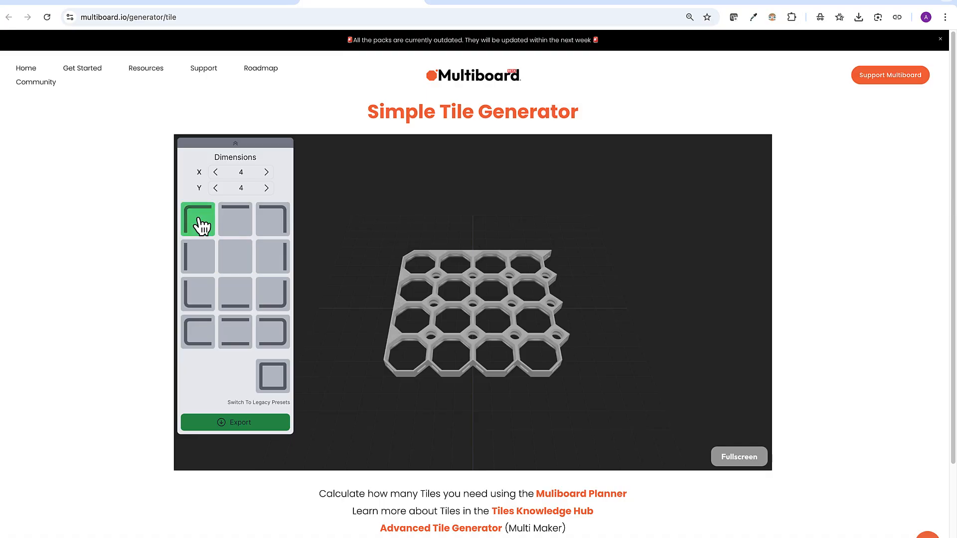
click(266, 171)
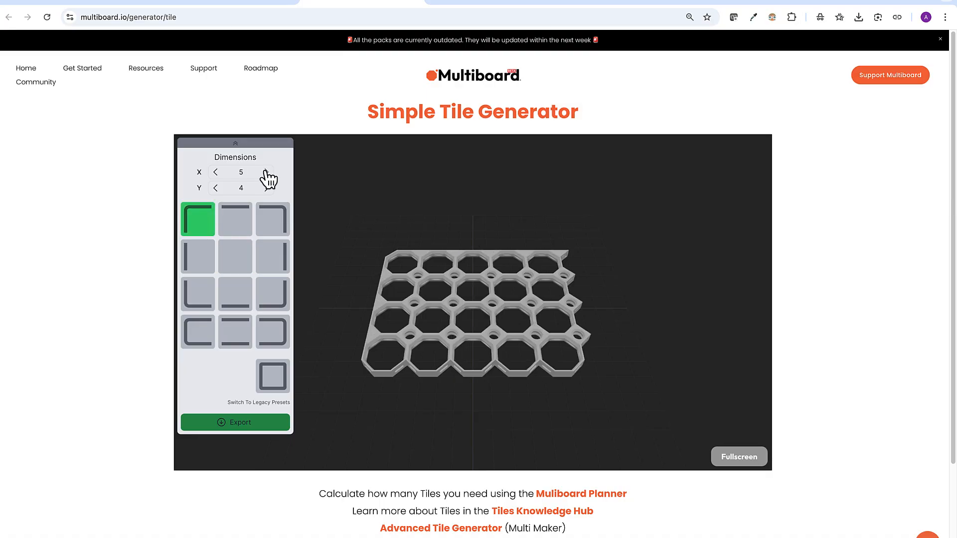
click(254, 171)
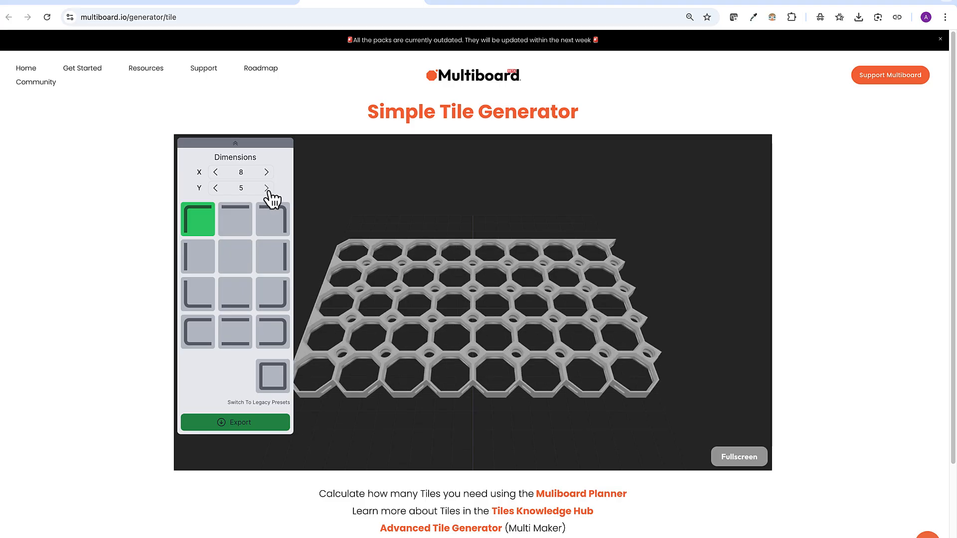
click(266, 188)
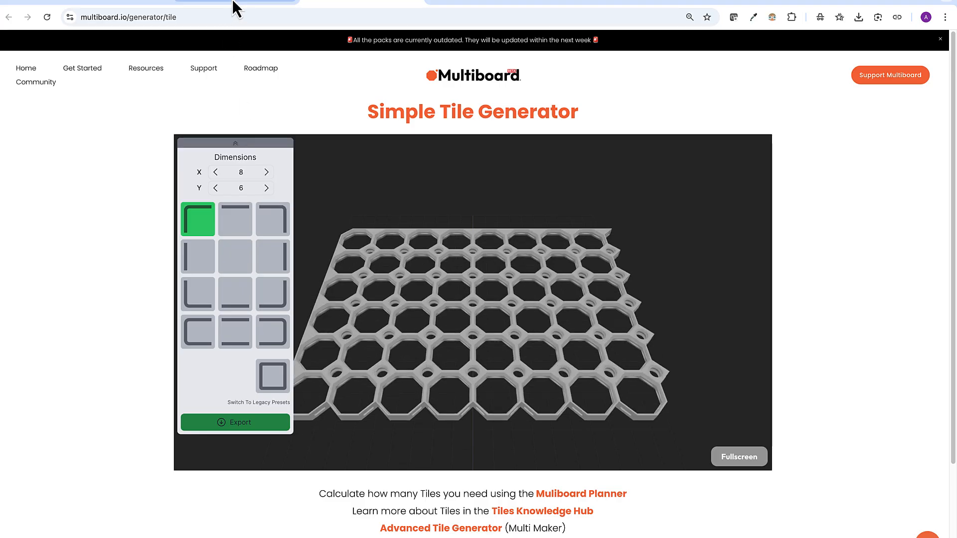
click(580, 493)
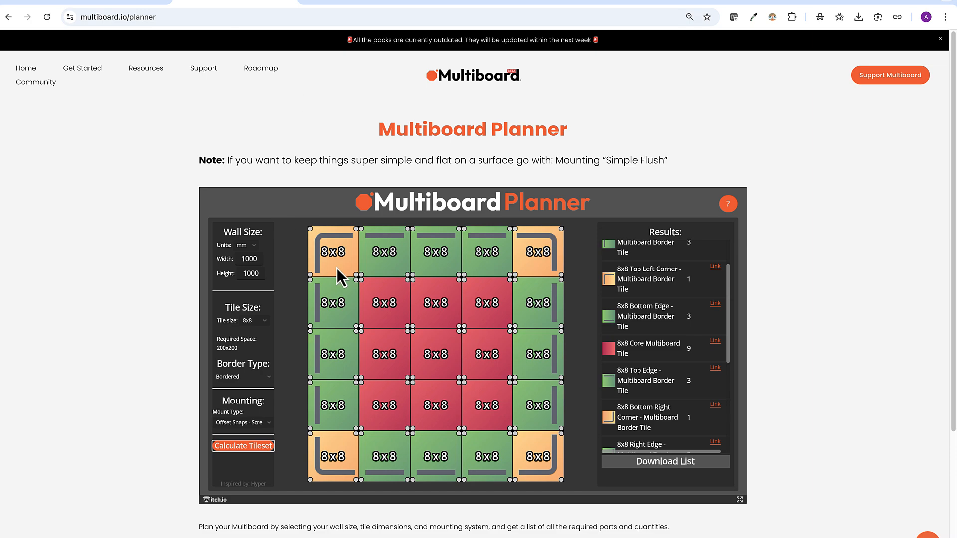
mouse_move(353, 64)
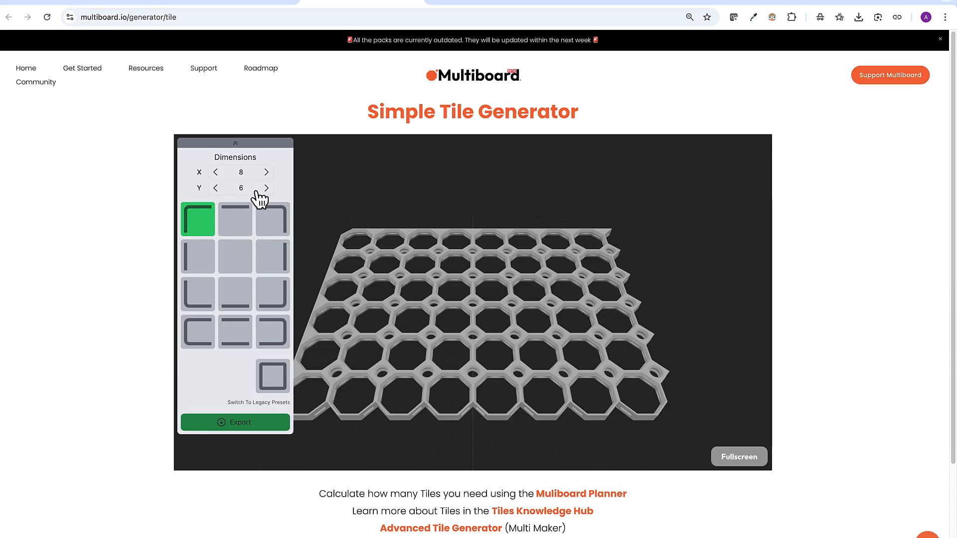
click(266, 188)
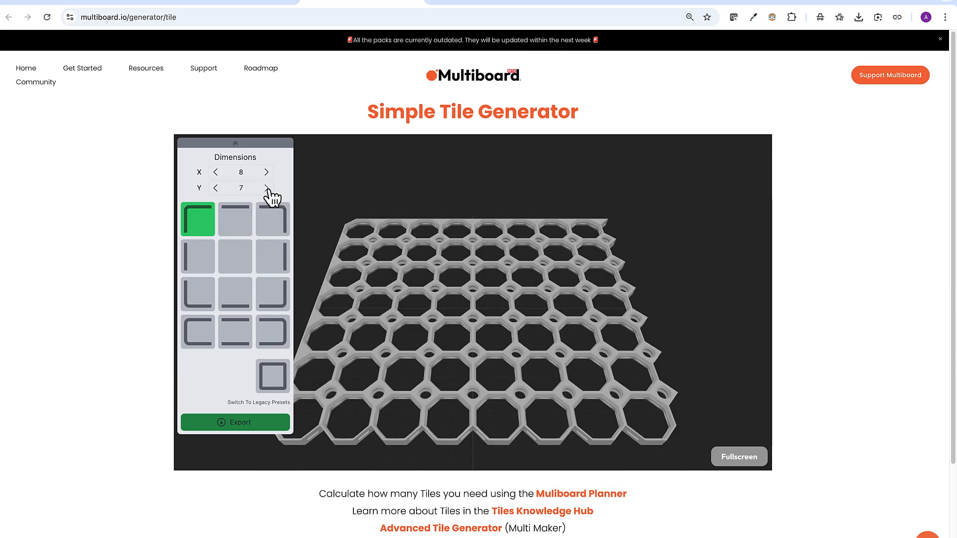
click(267, 188)
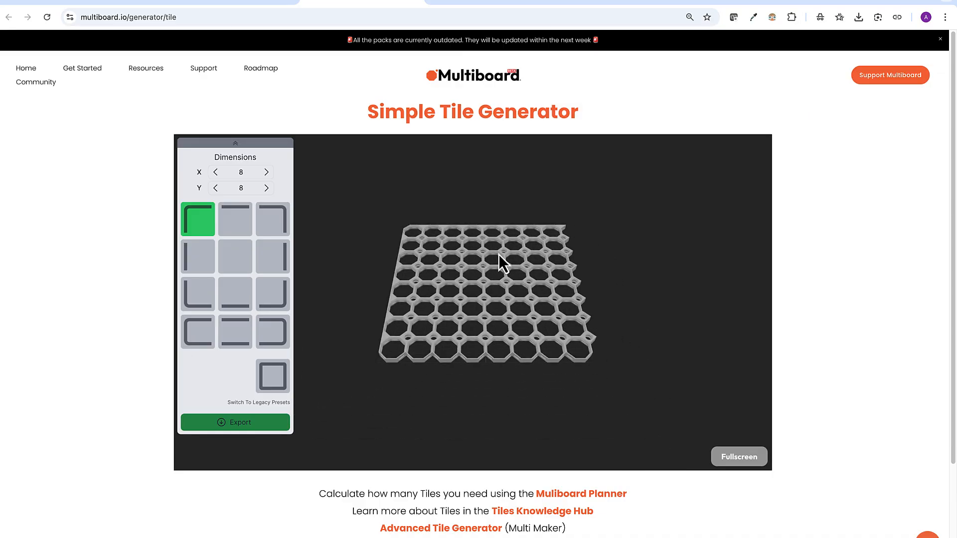
mouse_move(378, 238)
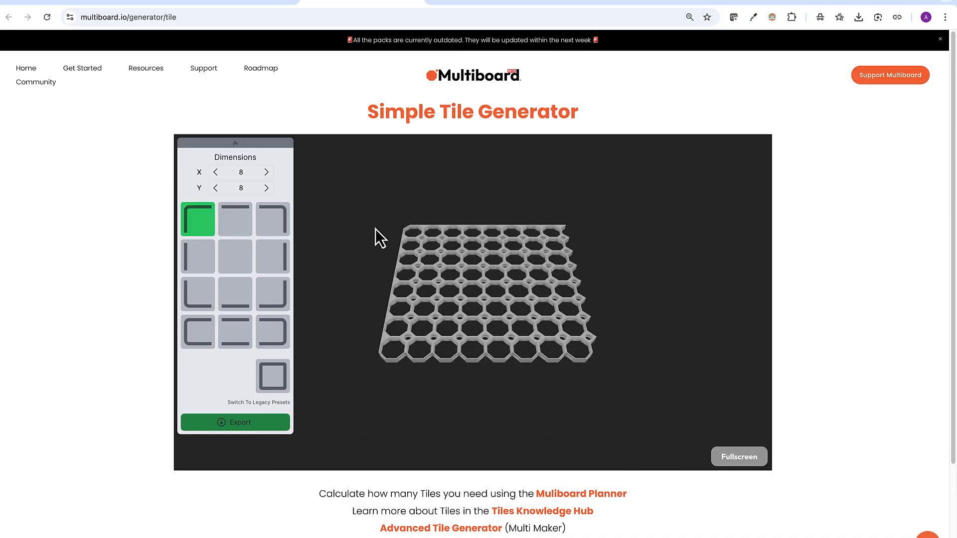
mouse_move(235, 423)
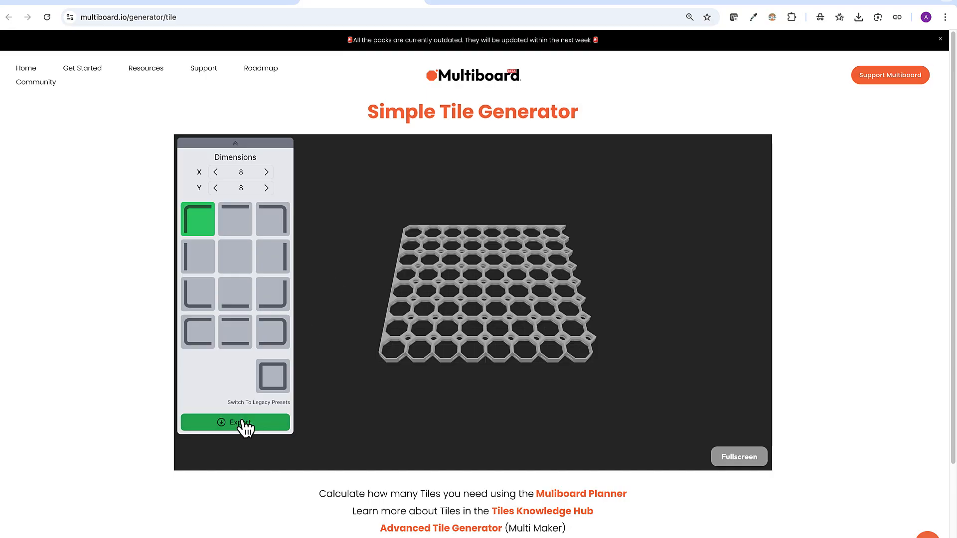
mouse_move(401, 287)
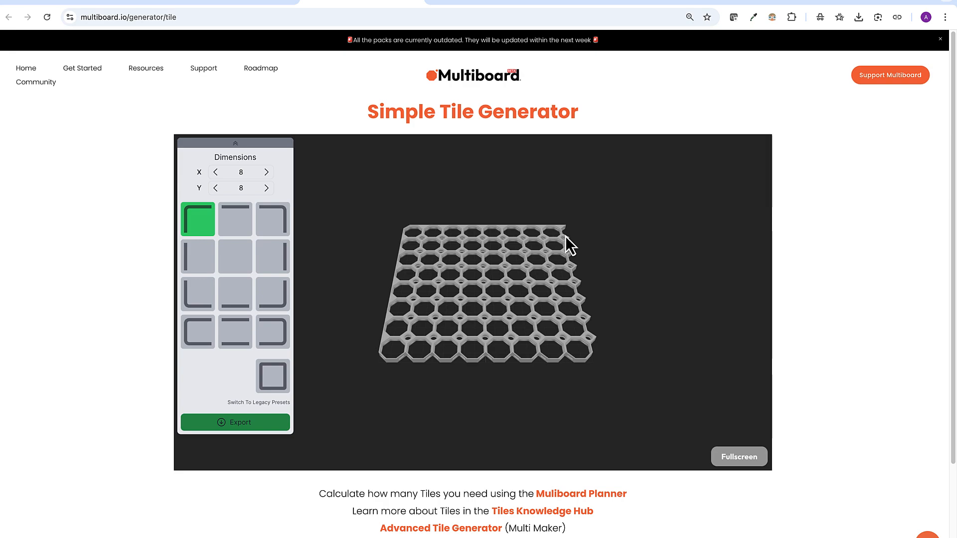
mouse_move(401, 291)
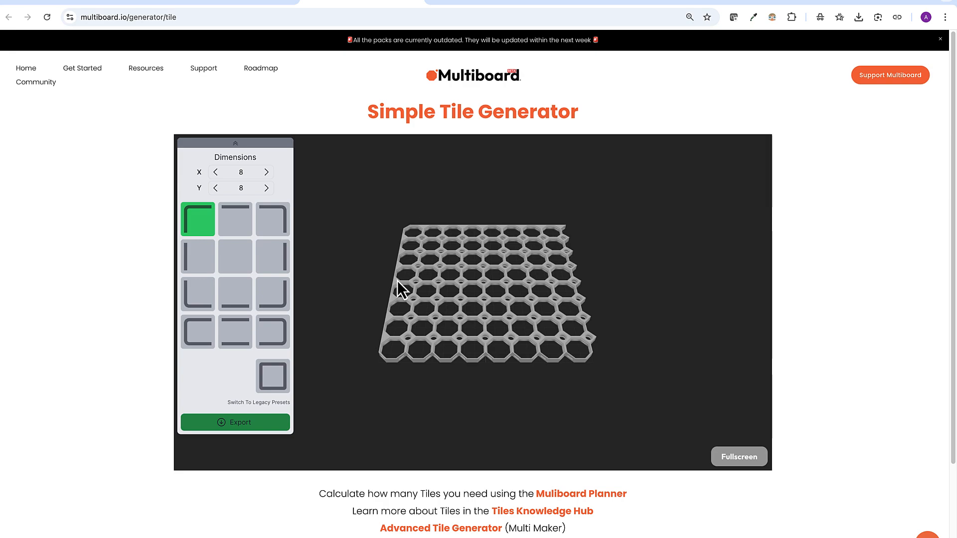
mouse_move(390, 331)
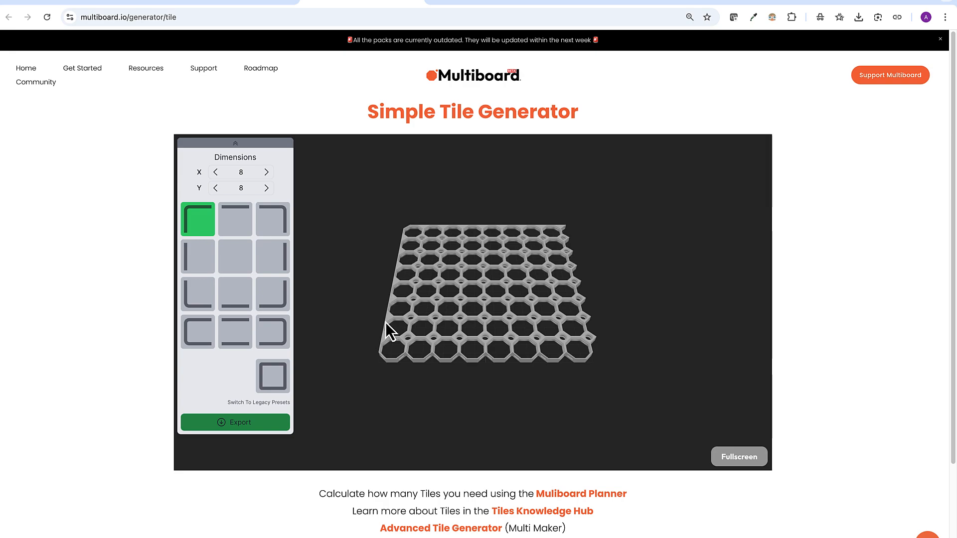
mouse_move(391, 325)
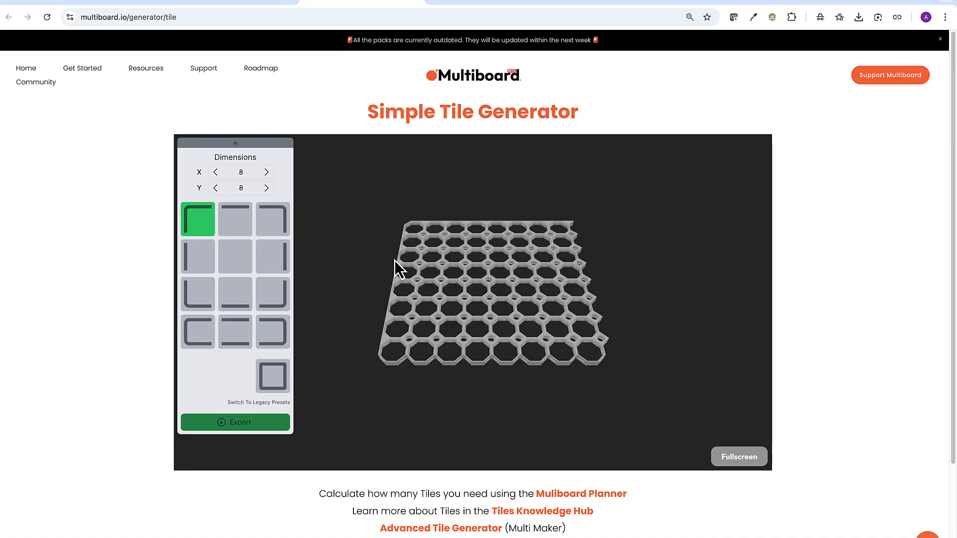
mouse_move(405, 273)
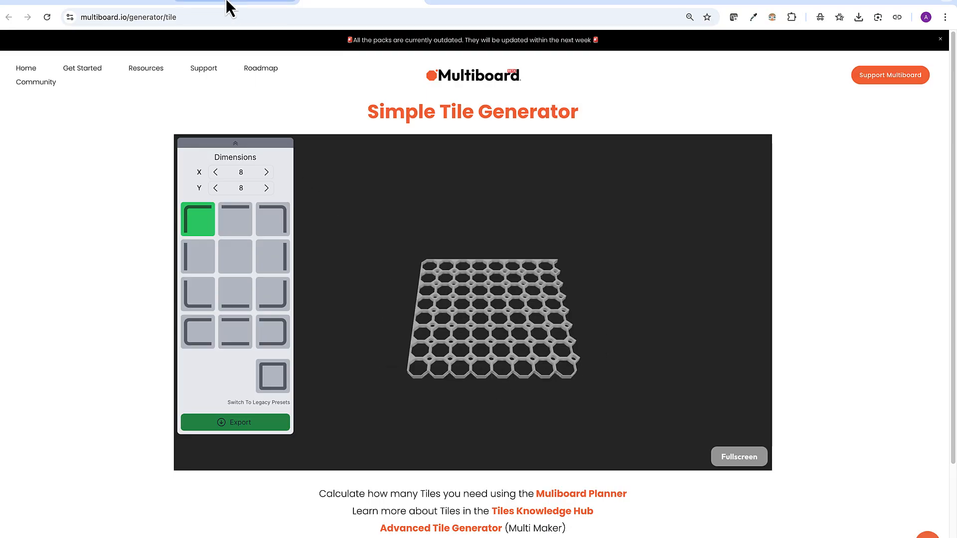
- Return to the planner and follow the link for the 8x8 Core Multiboard Tile model page
click(580, 493)
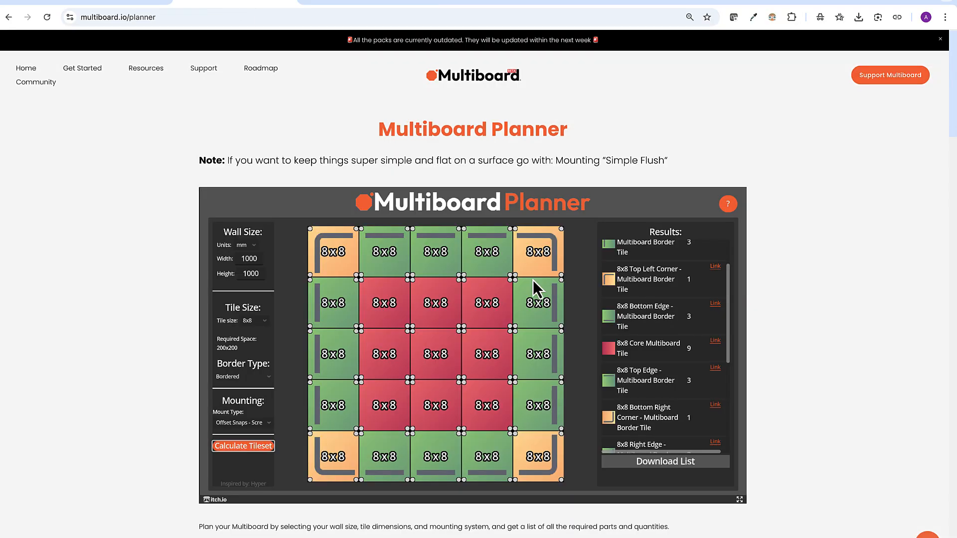
mouse_move(512, 382)
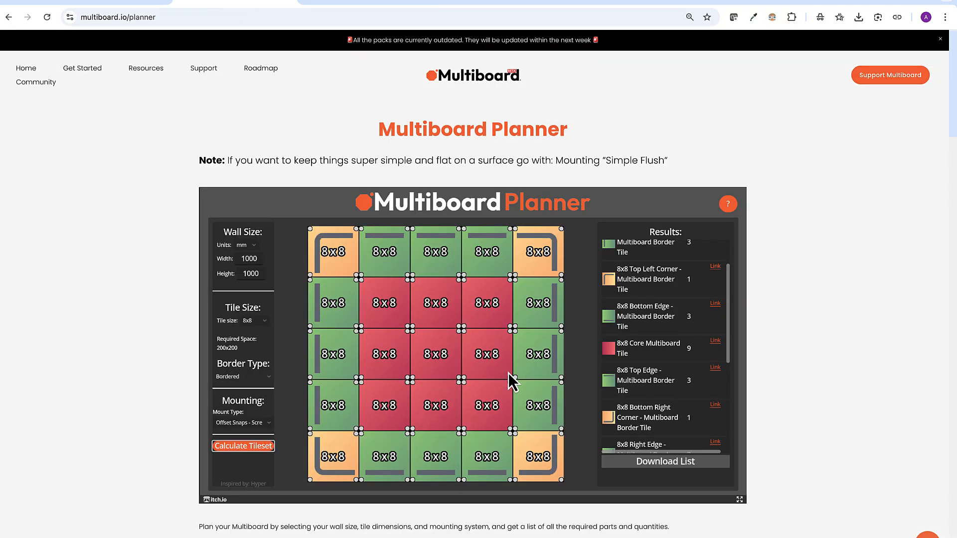
mouse_move(645, 352)
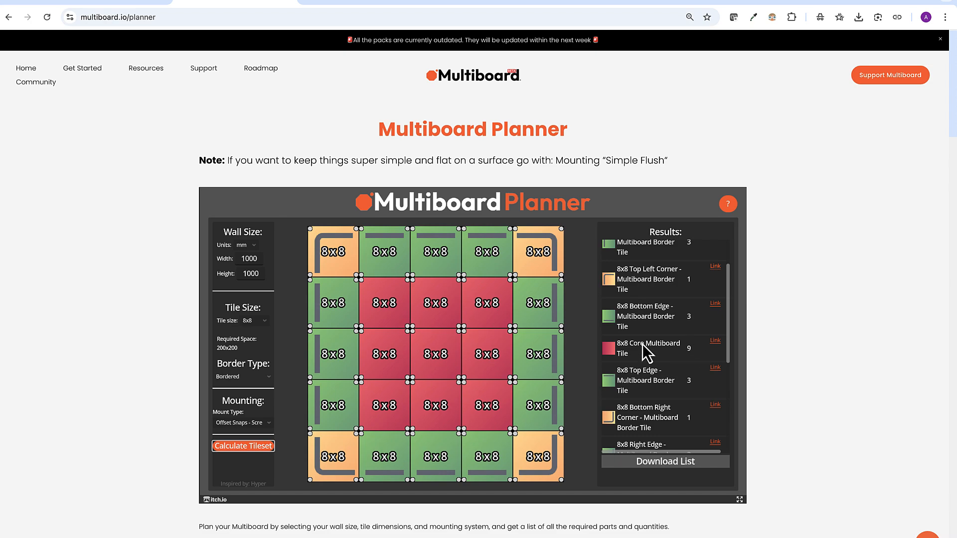
mouse_move(673, 354)
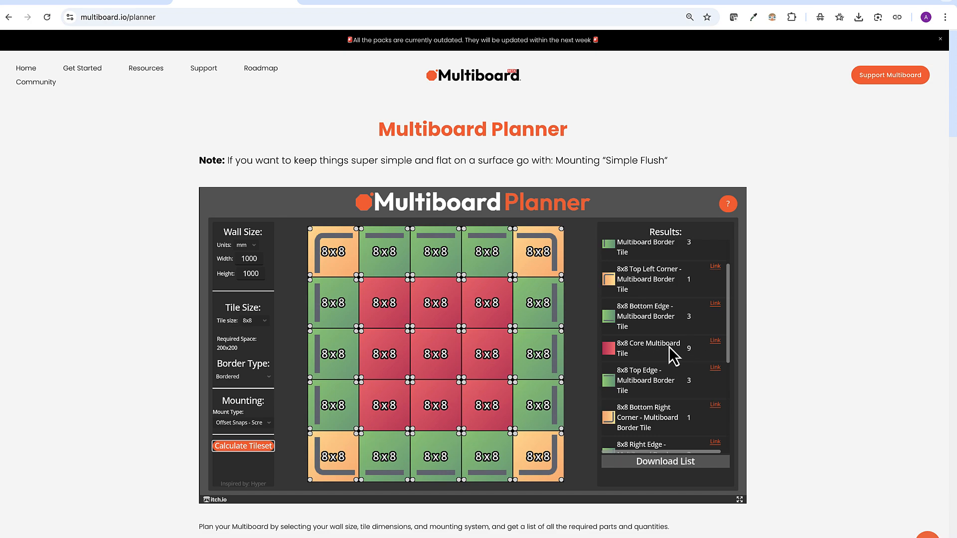
click(713, 341)
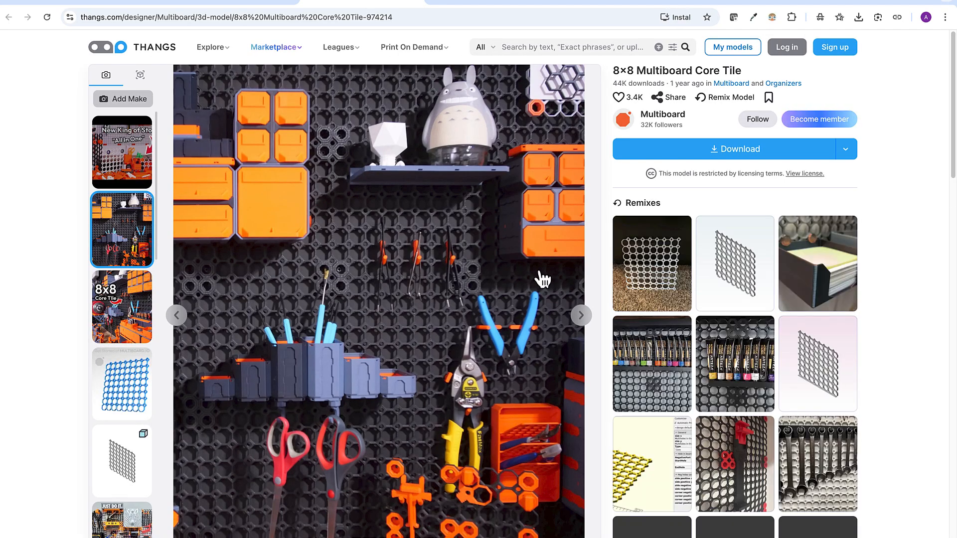
mouse_move(744, 164)
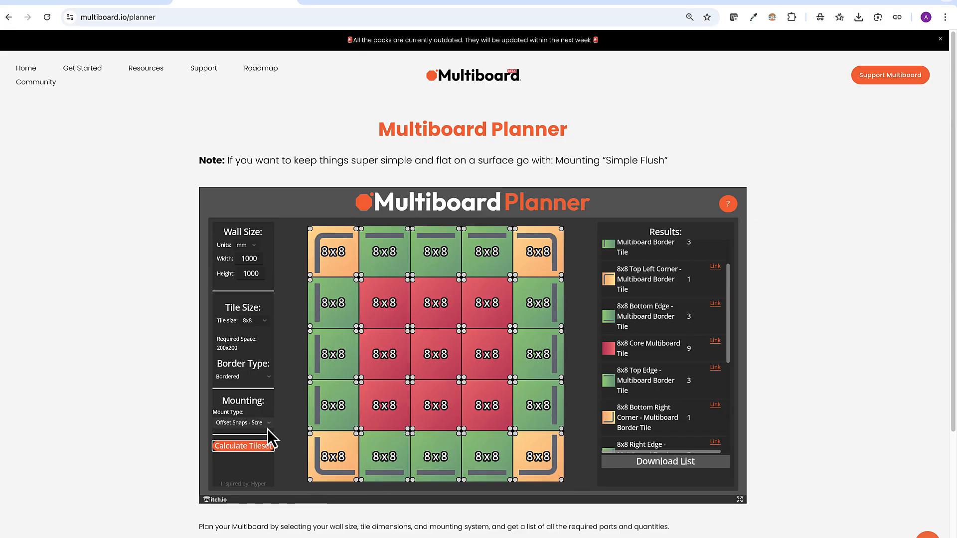
- Switch mounting to Simple Flush and recalculate for 25 single 8x8 border tiles
click(242, 423)
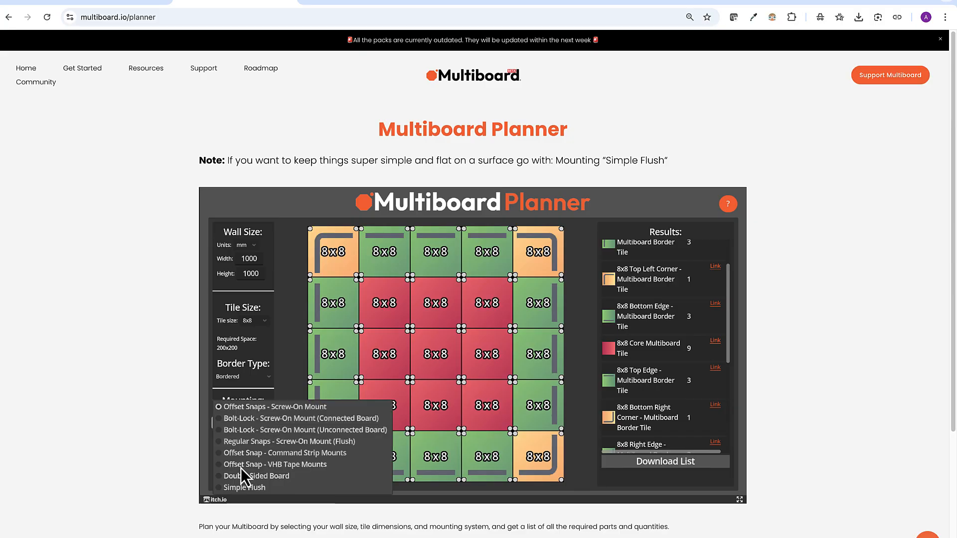
click(243, 487)
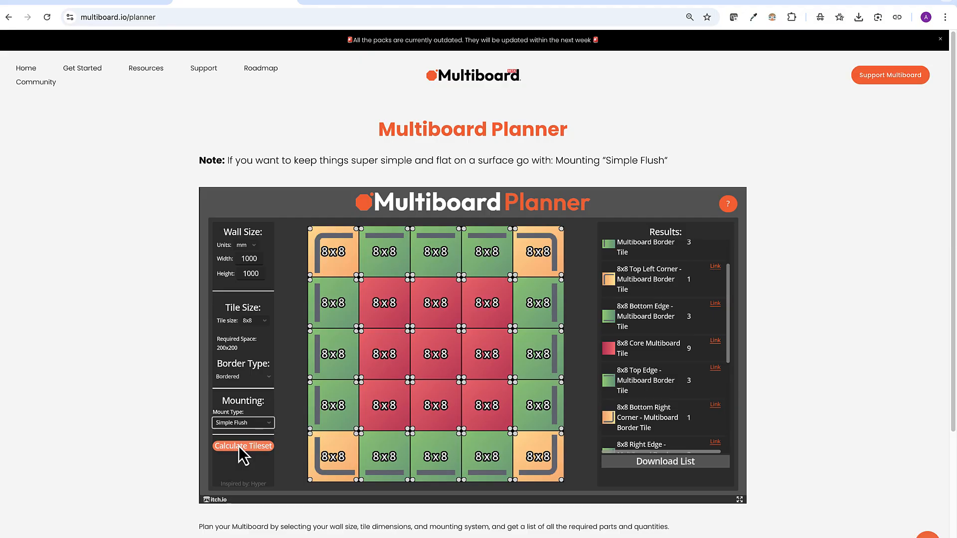
click(242, 447)
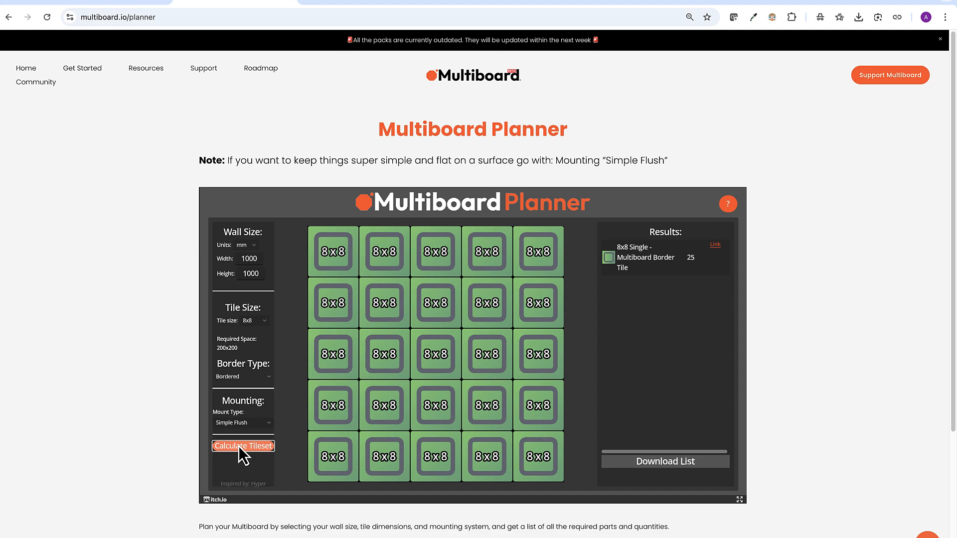
mouse_move(327, 238)
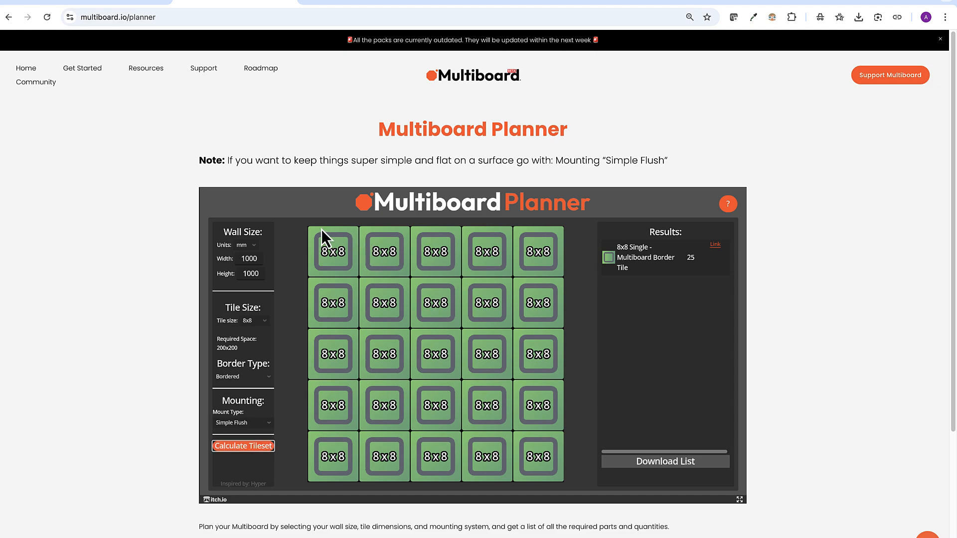
mouse_move(350, 245)
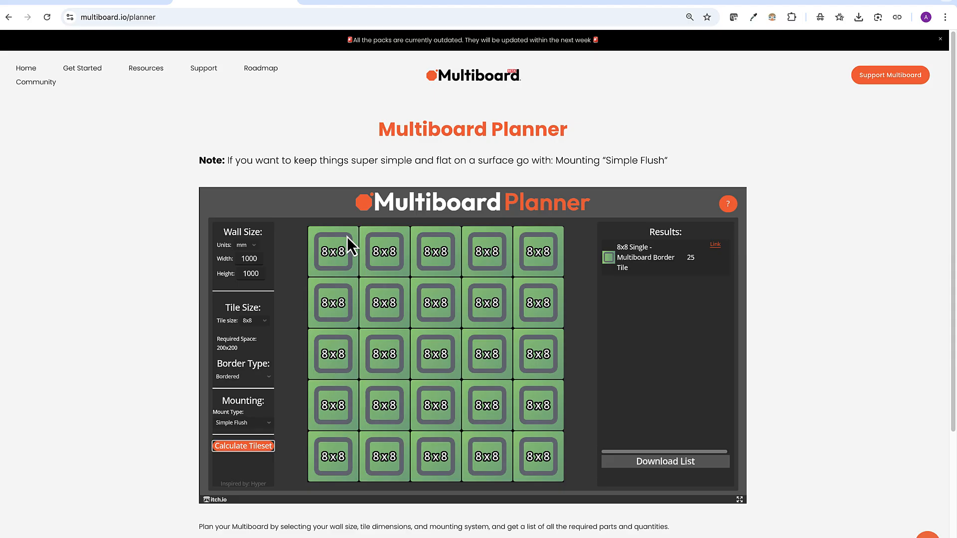
mouse_move(322, 243)
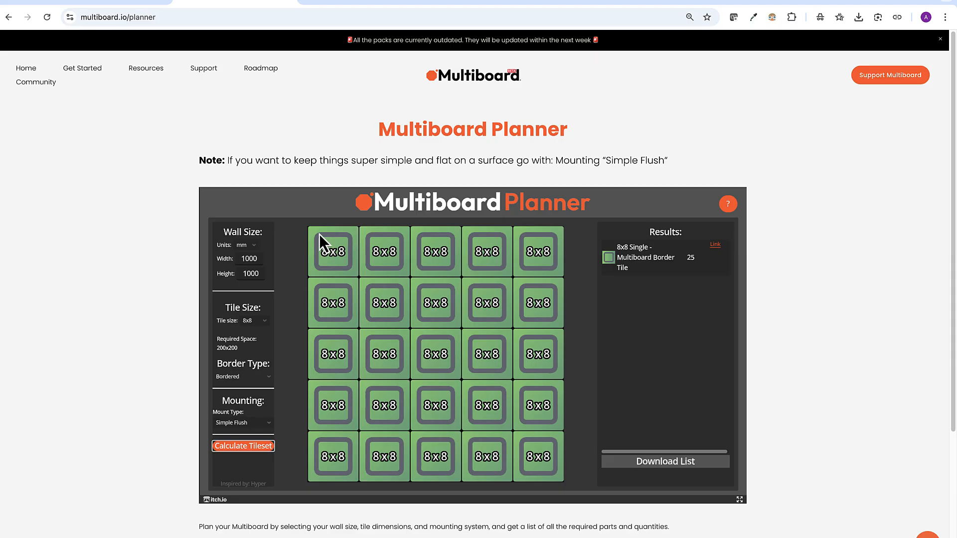
mouse_move(363, 238)
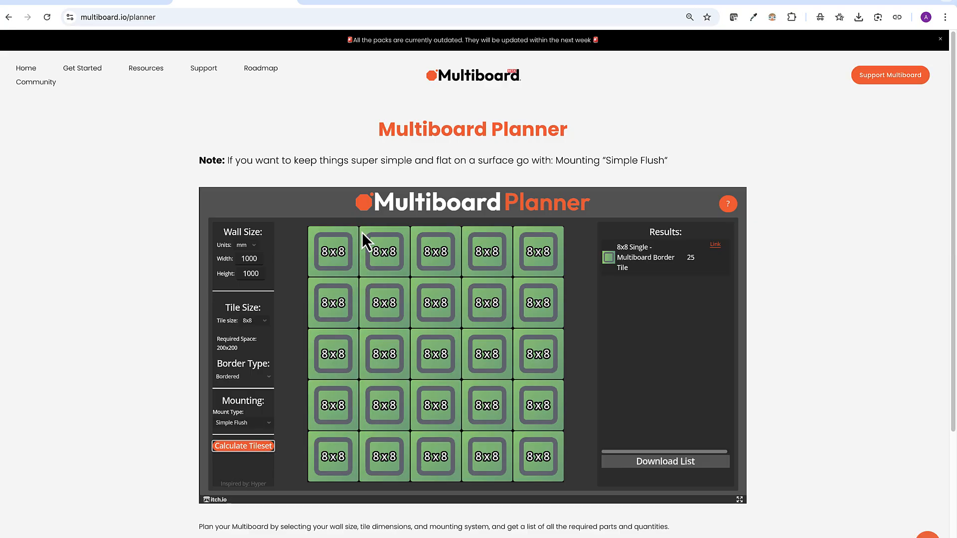
mouse_move(362, 394)
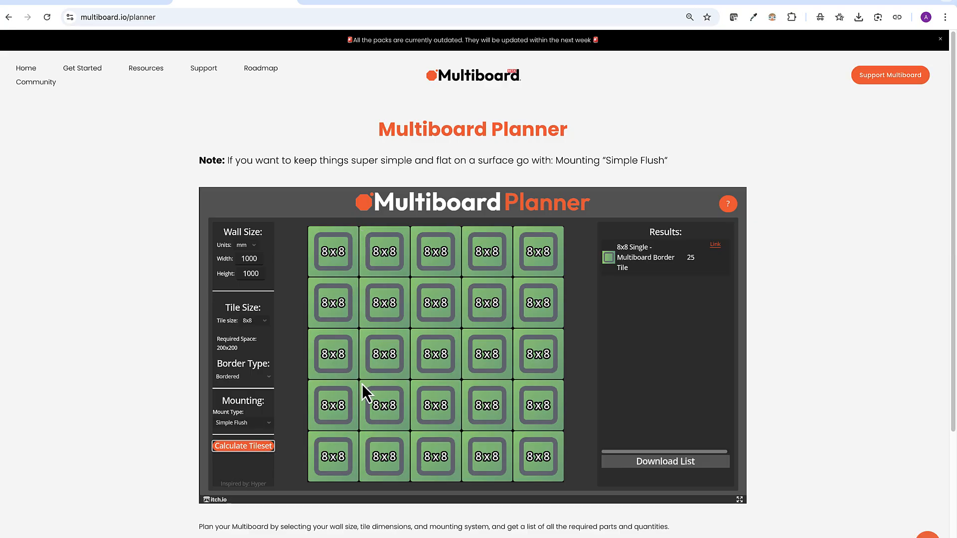
mouse_move(724, 241)
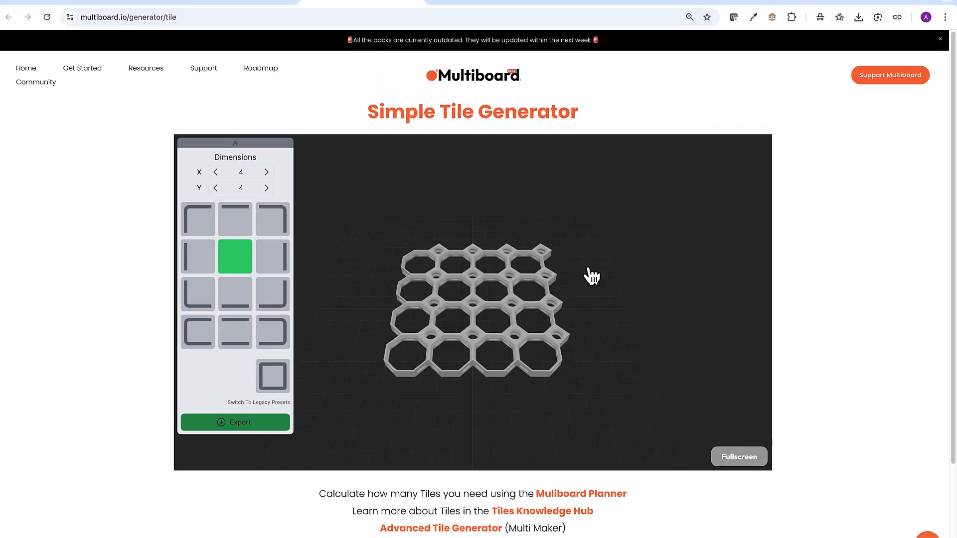
mouse_move(273, 377)
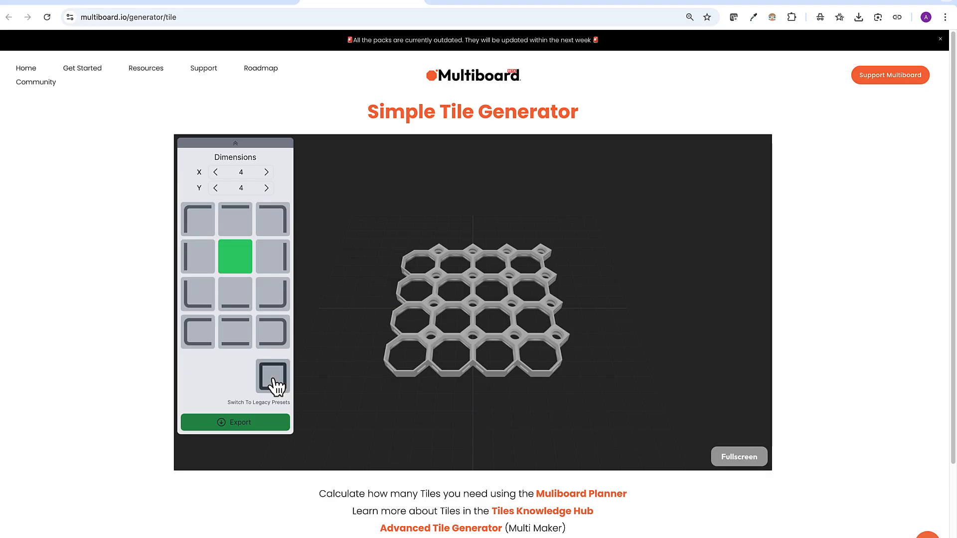
- Choose the fully bordered single-tile preset and size it to 8 by 8
click(272, 377)
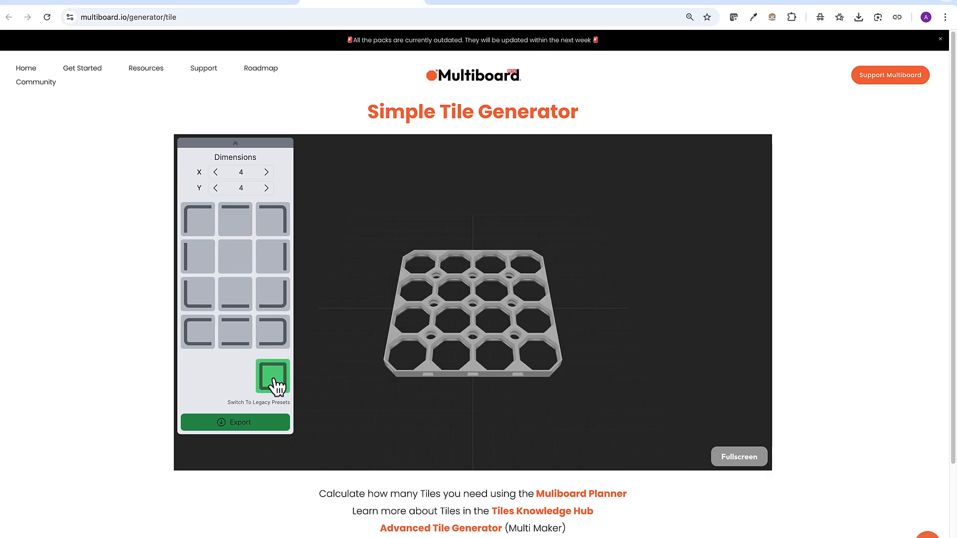
mouse_move(272, 178)
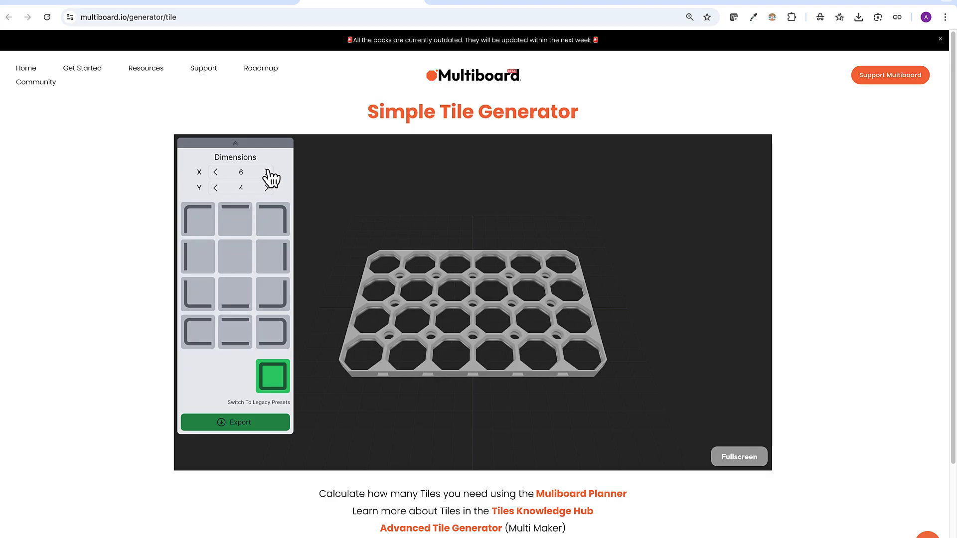
click(266, 171)
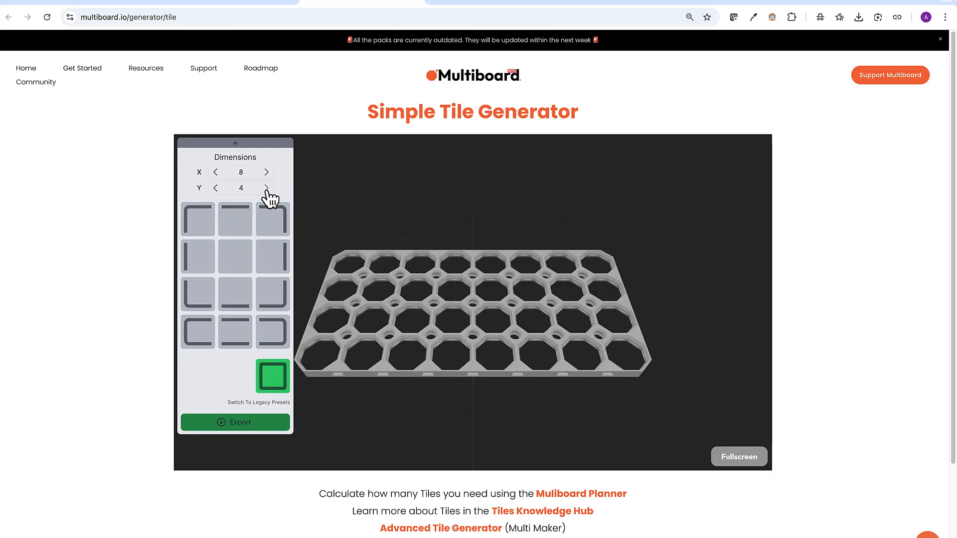
click(266, 189)
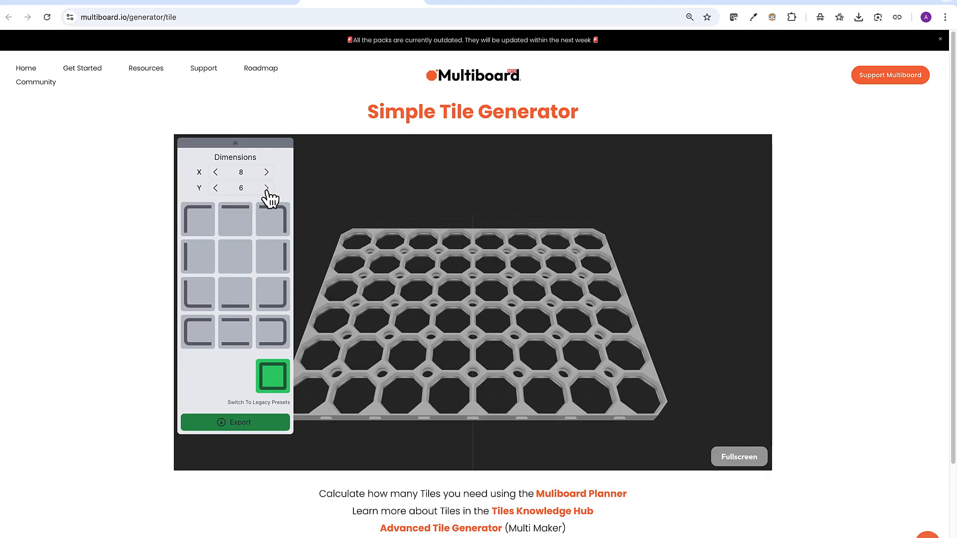
click(266, 188)
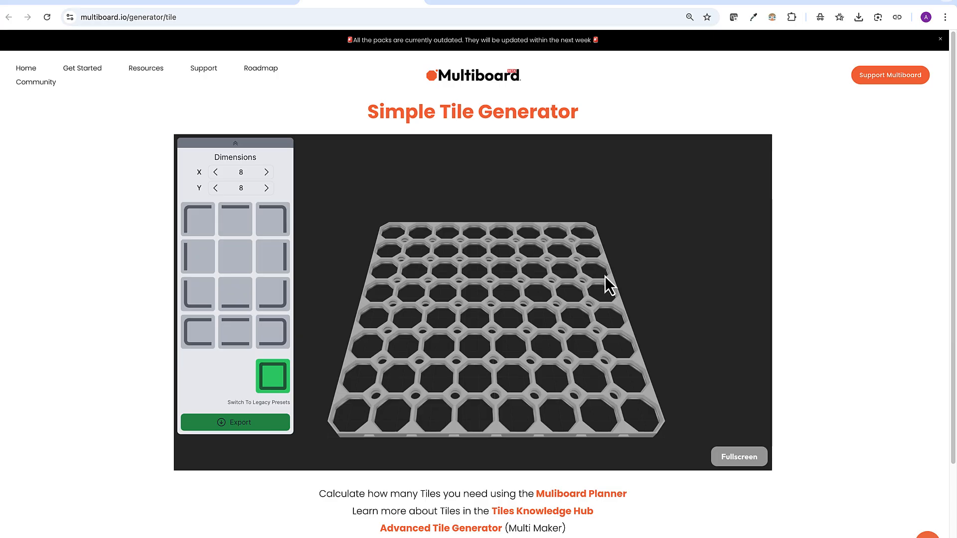
mouse_move(629, 344)
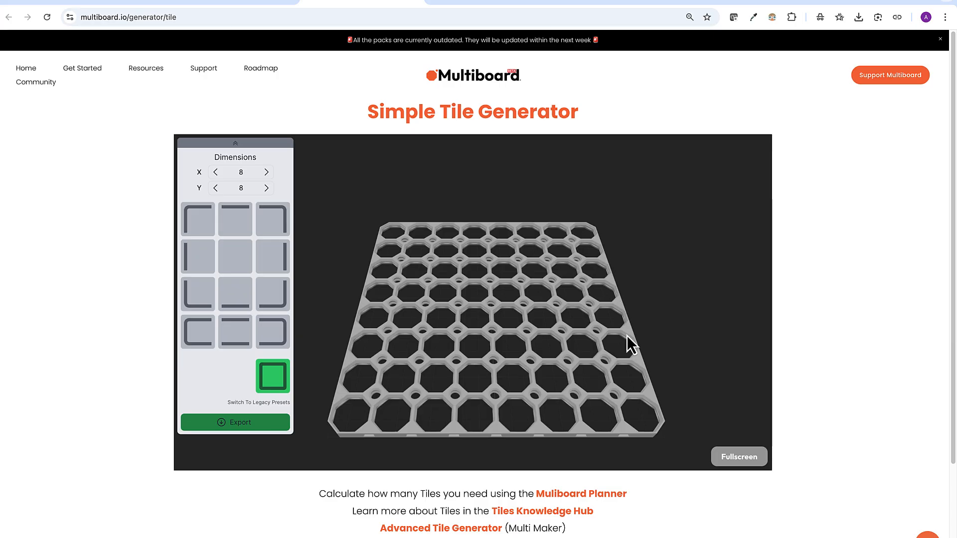
mouse_move(660, 409)
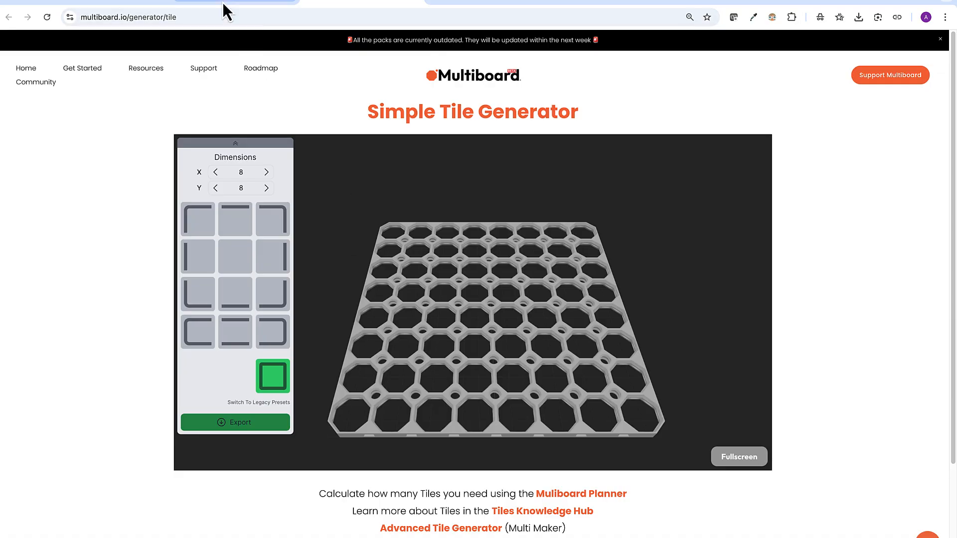
- Return to the planner's 25-tile Simple Flush results
click(580, 493)
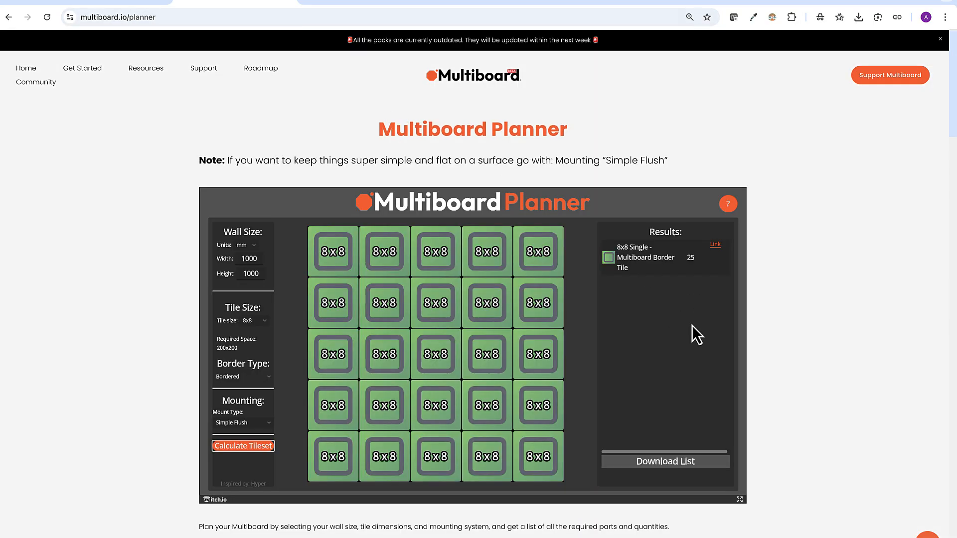